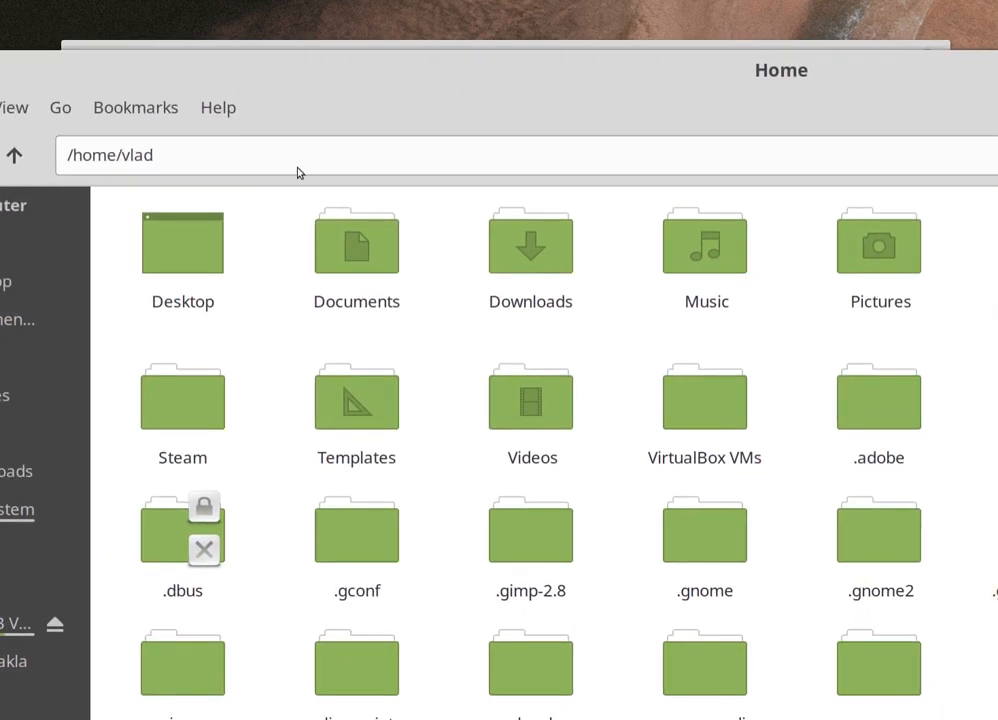
Enter the partial share address smb://192.168.1.9 in Nemo's location bar
type("smb:")
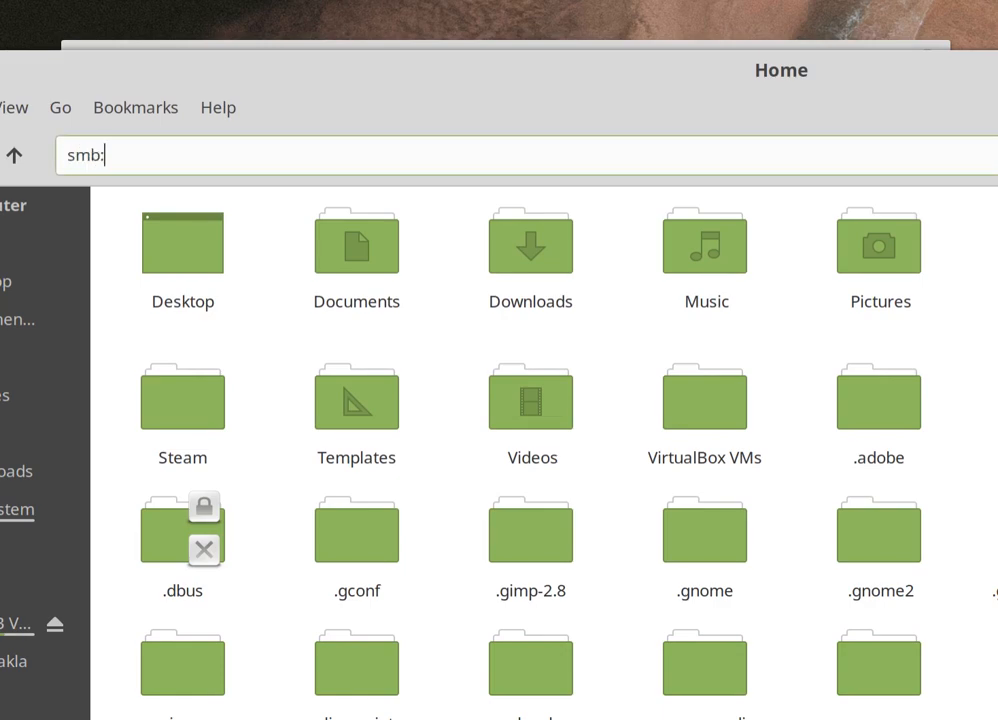
type("//192")
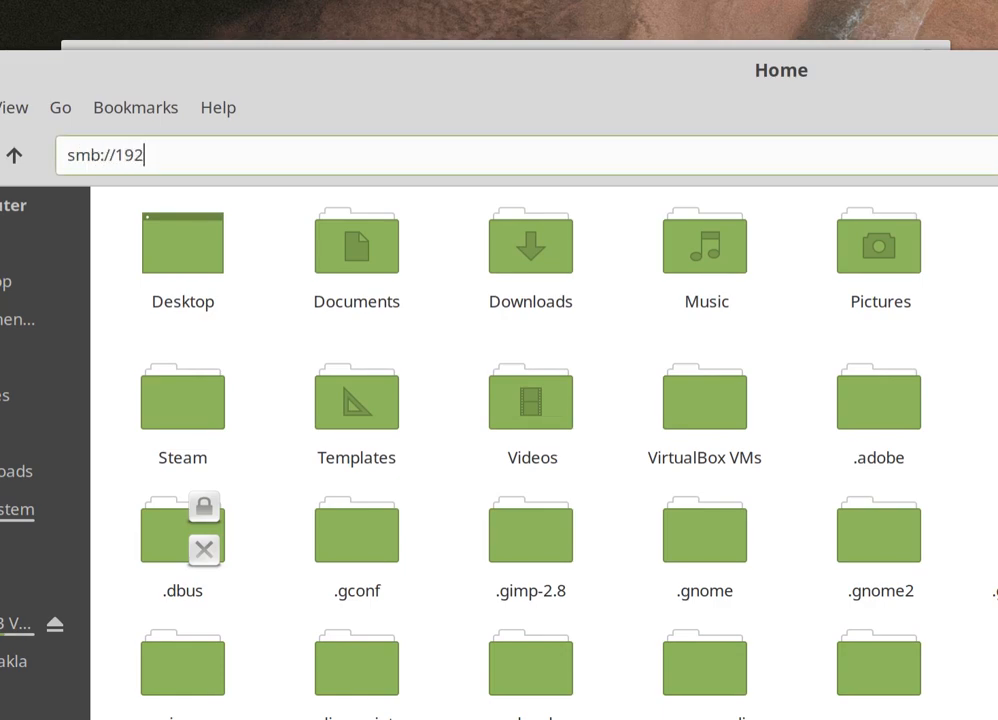
type(".168.1.9")
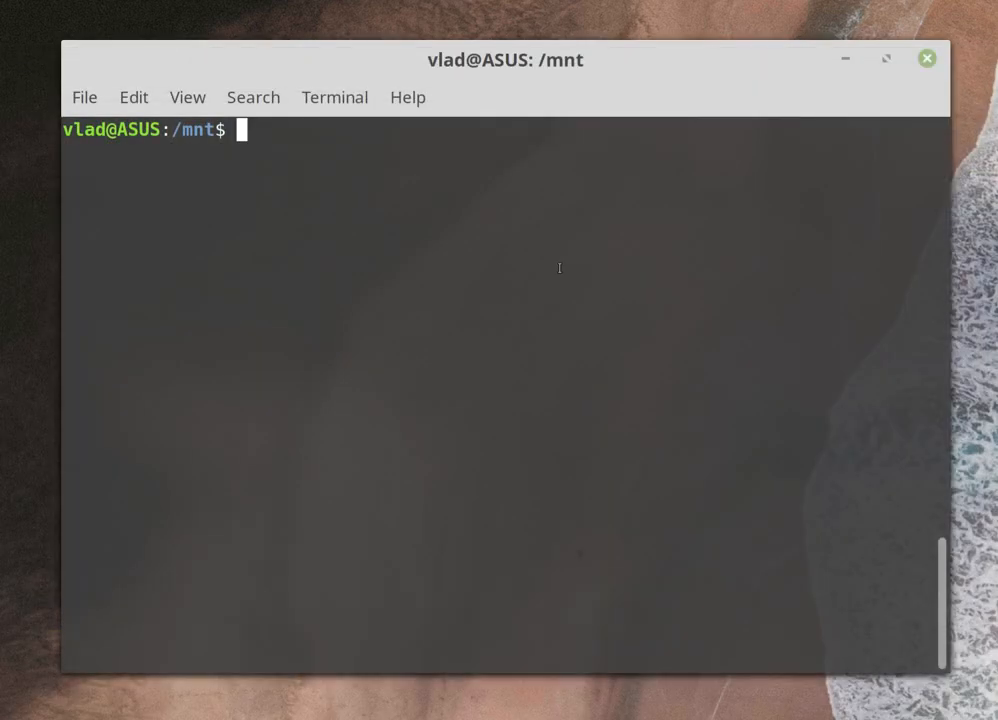
Check the current /mnt location, create the kapsula directory with sudo mkdir, and list it
type("cd /mnt")
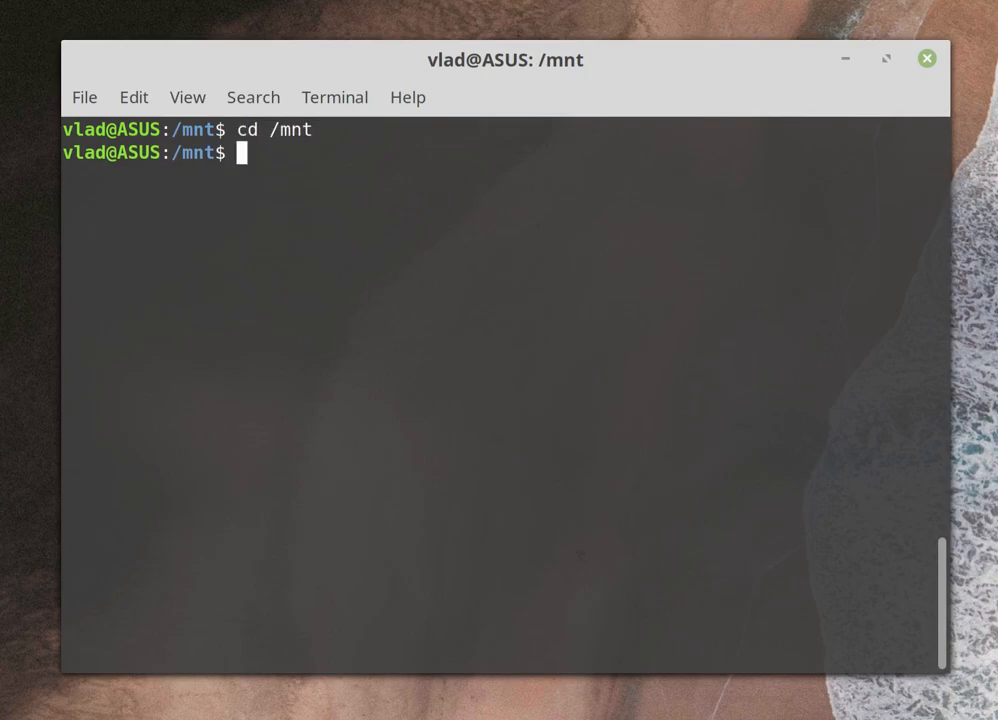
type("ll")
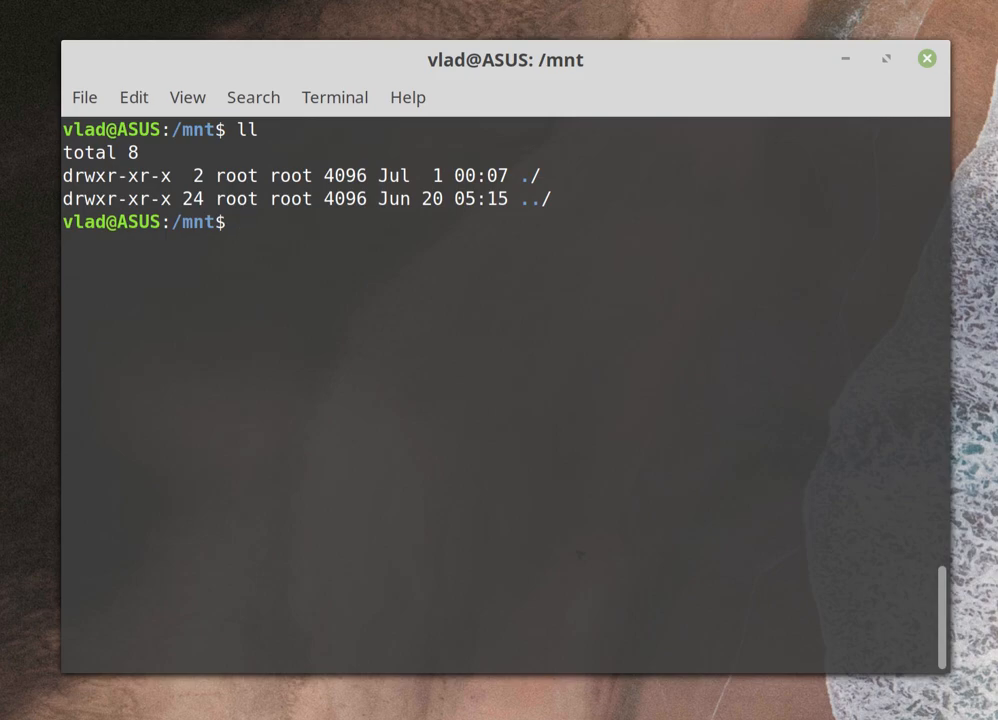
type("pwd")
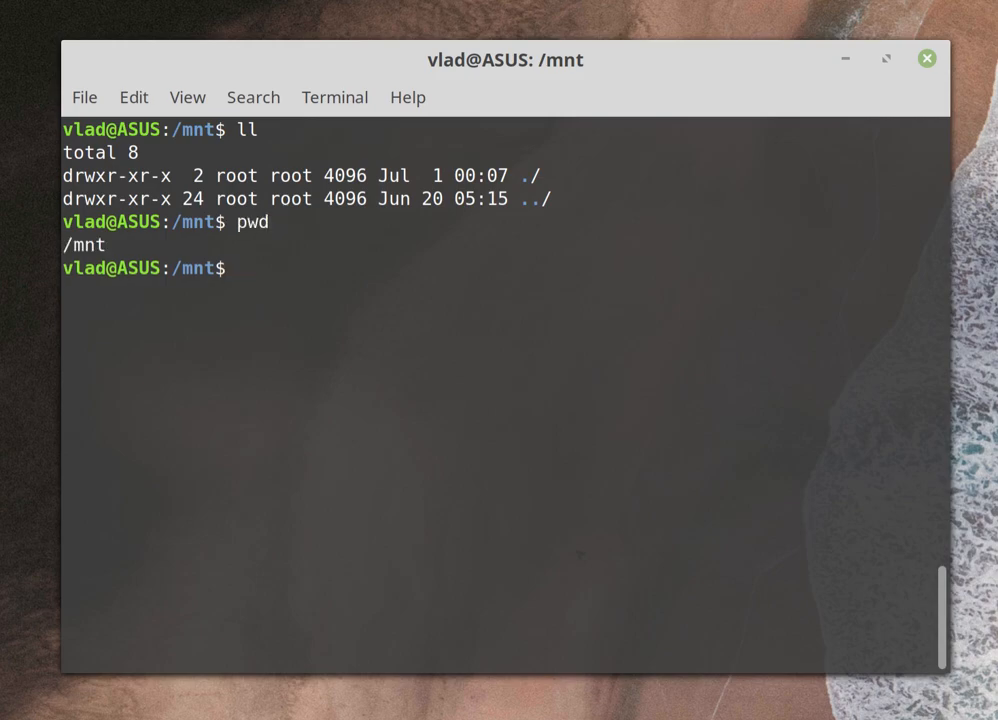
type("md")
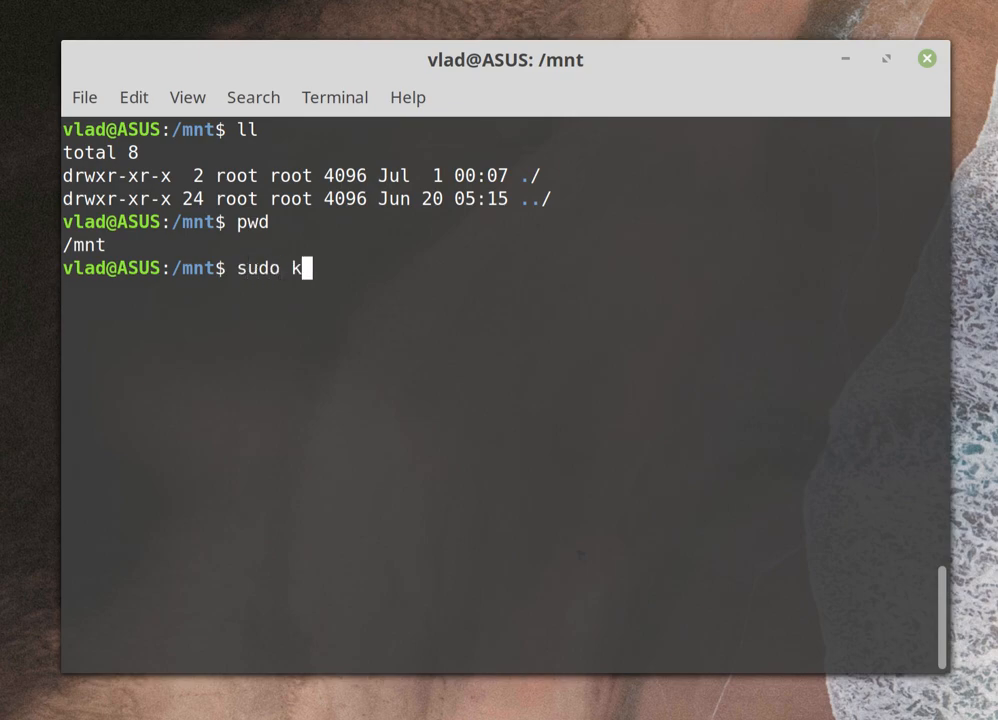
type("mkdir")
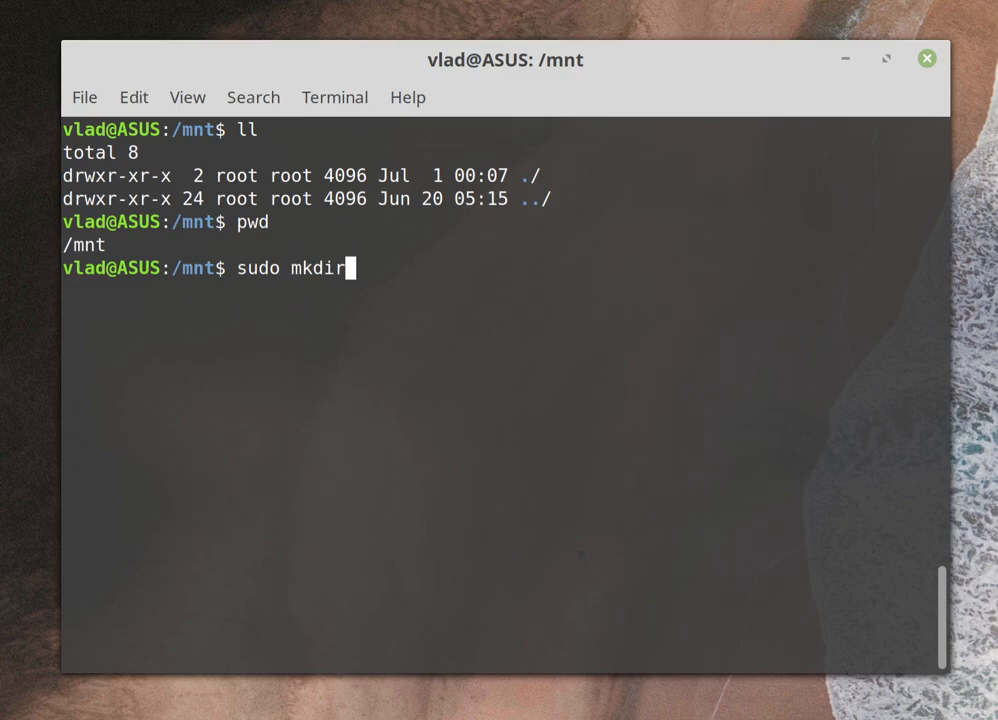
type("kapsula")
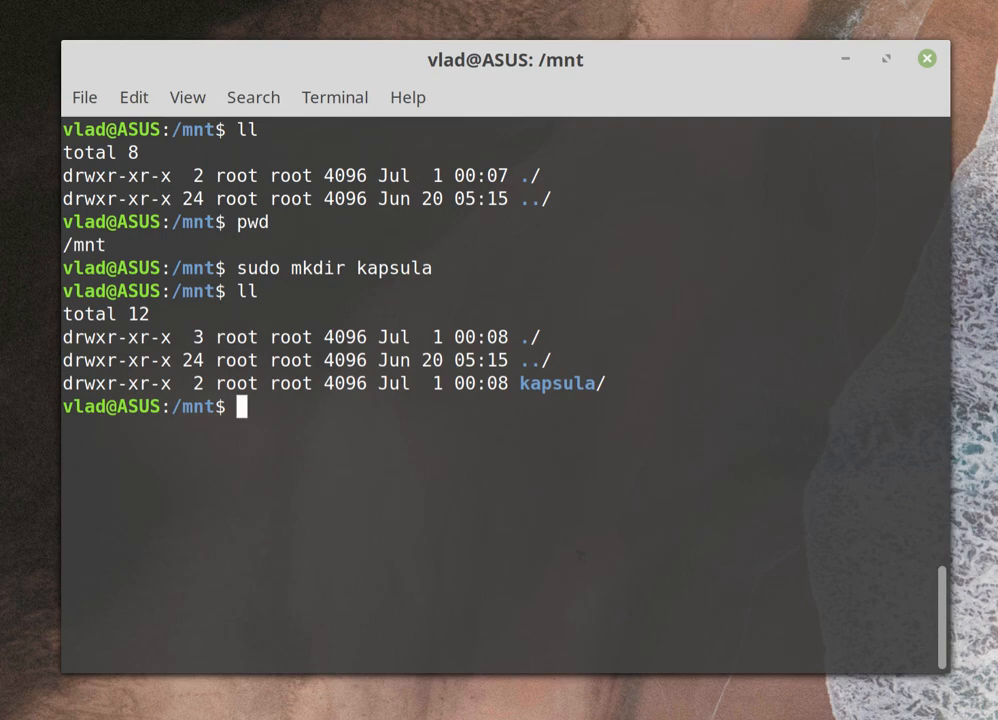
type("sudo mount.")
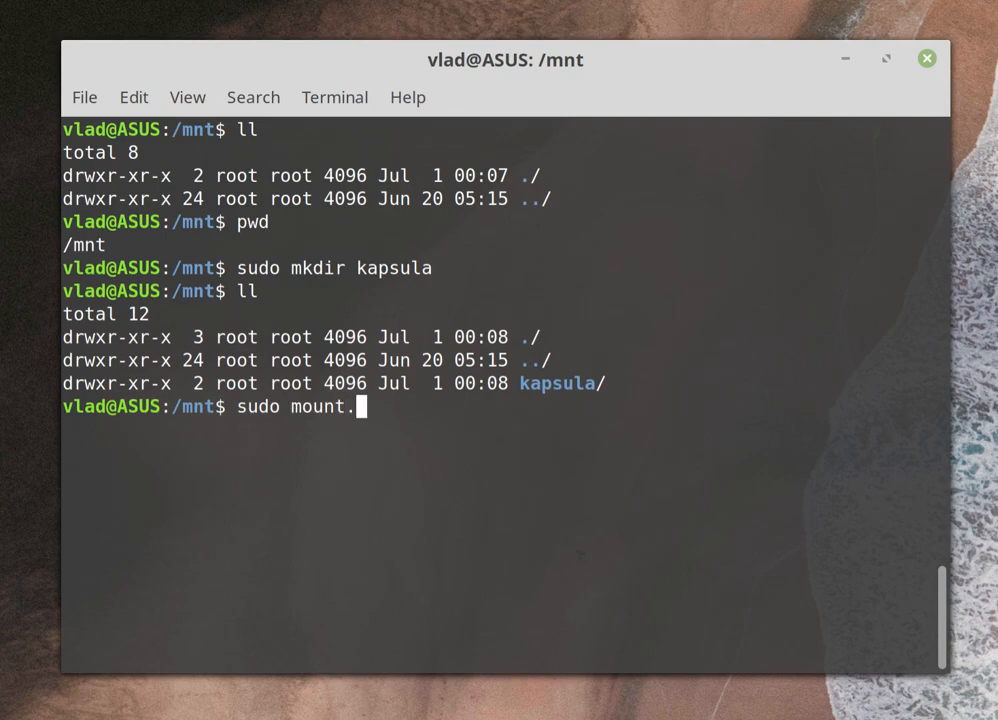
Start sudo mount.cifs for //192.168.1.98/vlad onto /mnt/kapsula/
type("cifs")
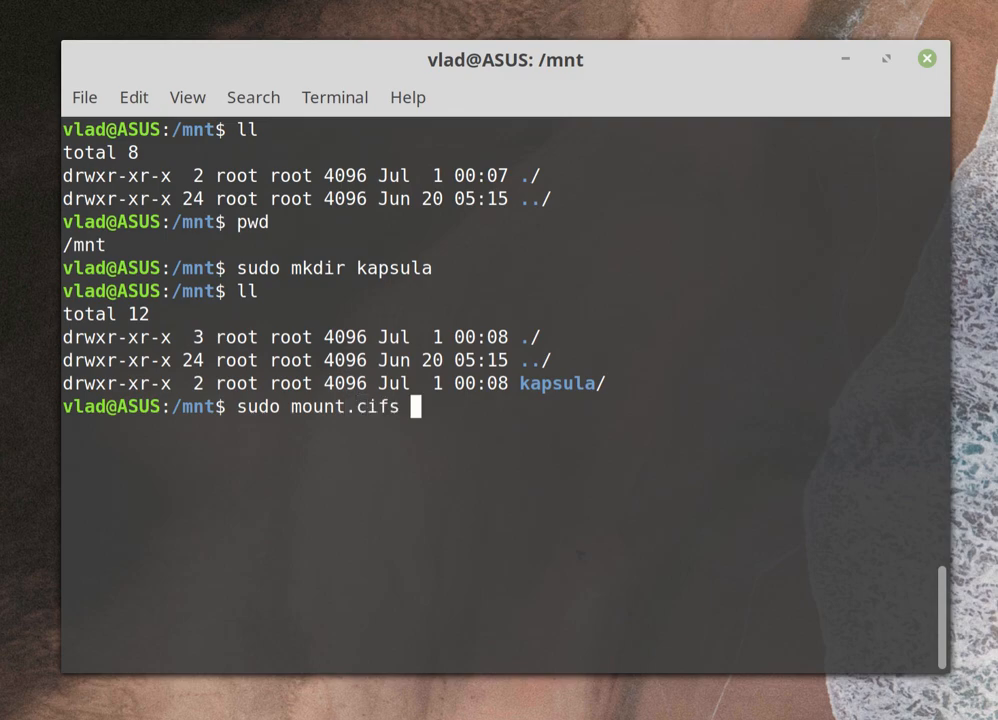
type("//192.1")
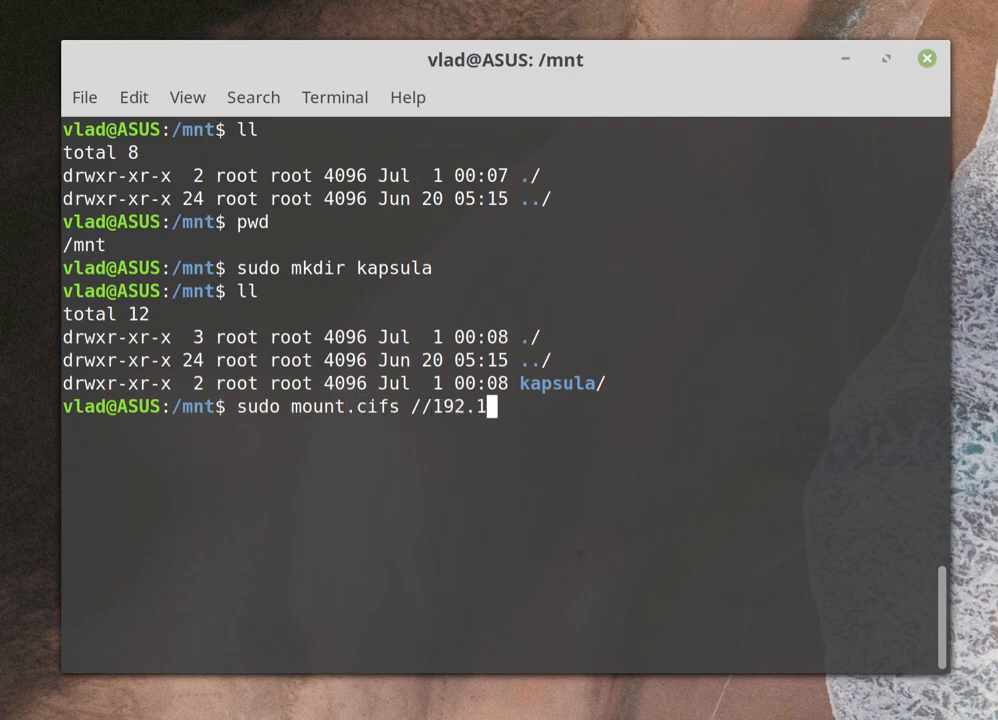
type("68.1.98")
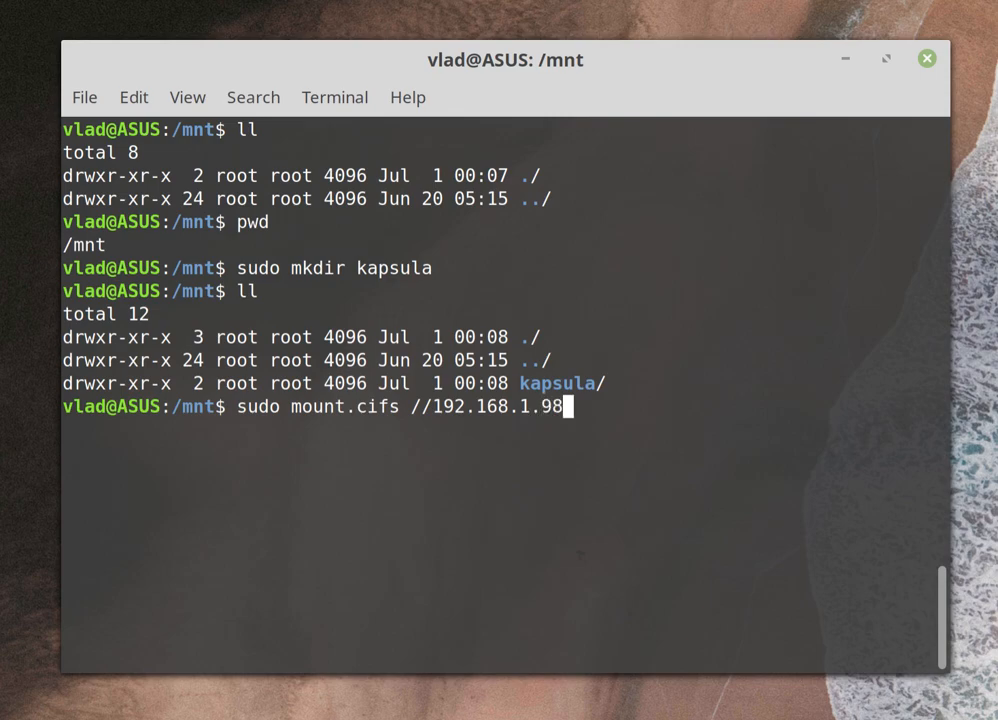
type("/")
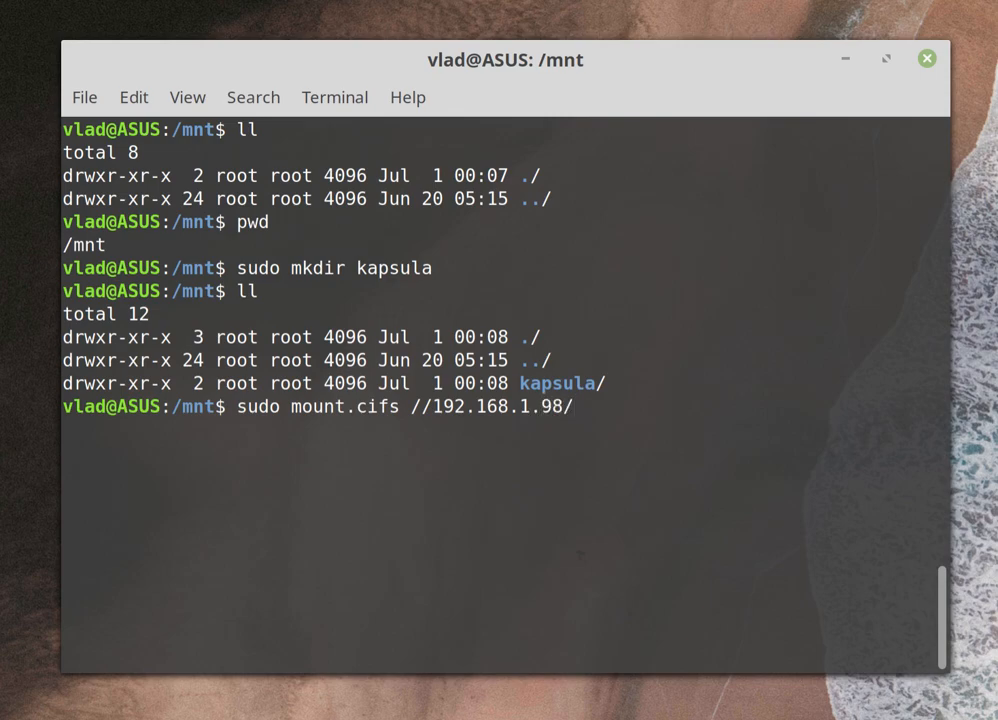
type("vlad")
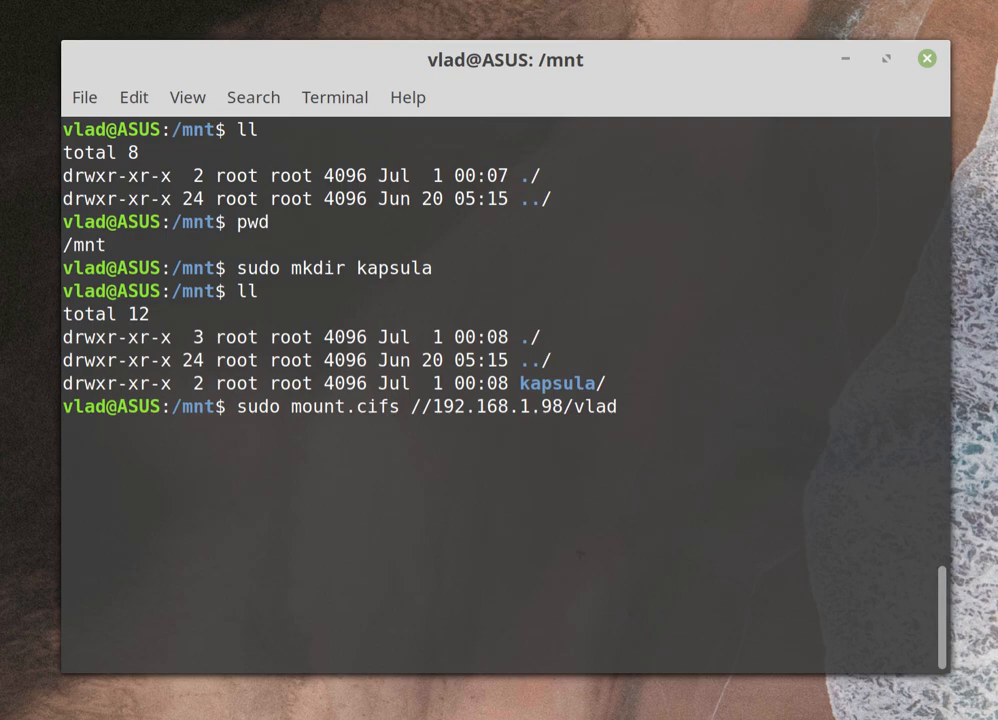
type("/mnt")
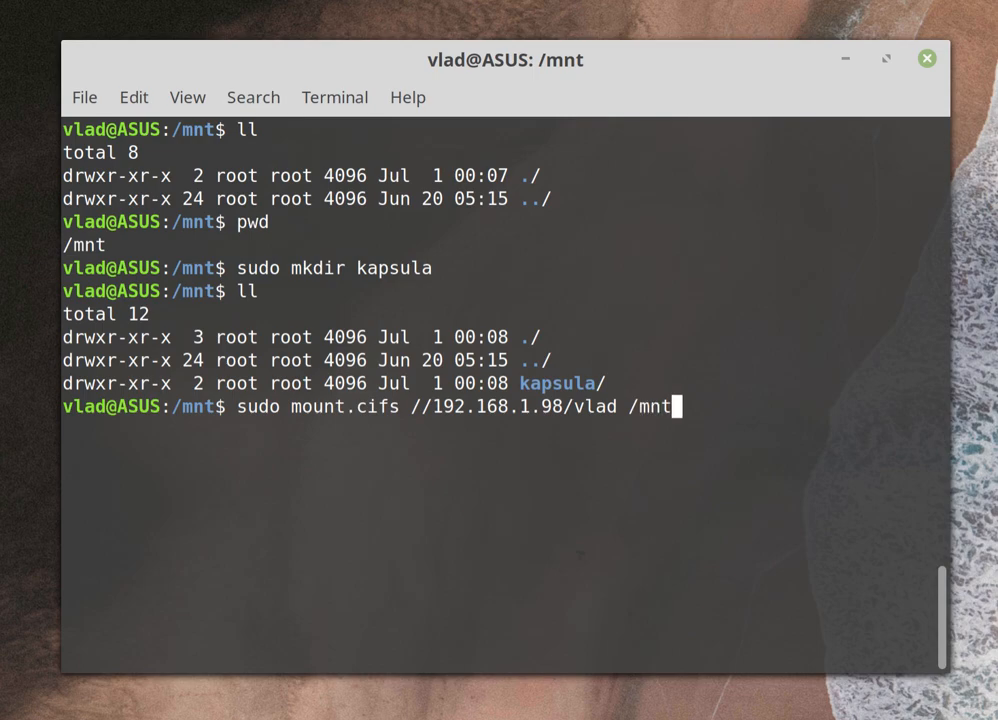
type("kapsula/")
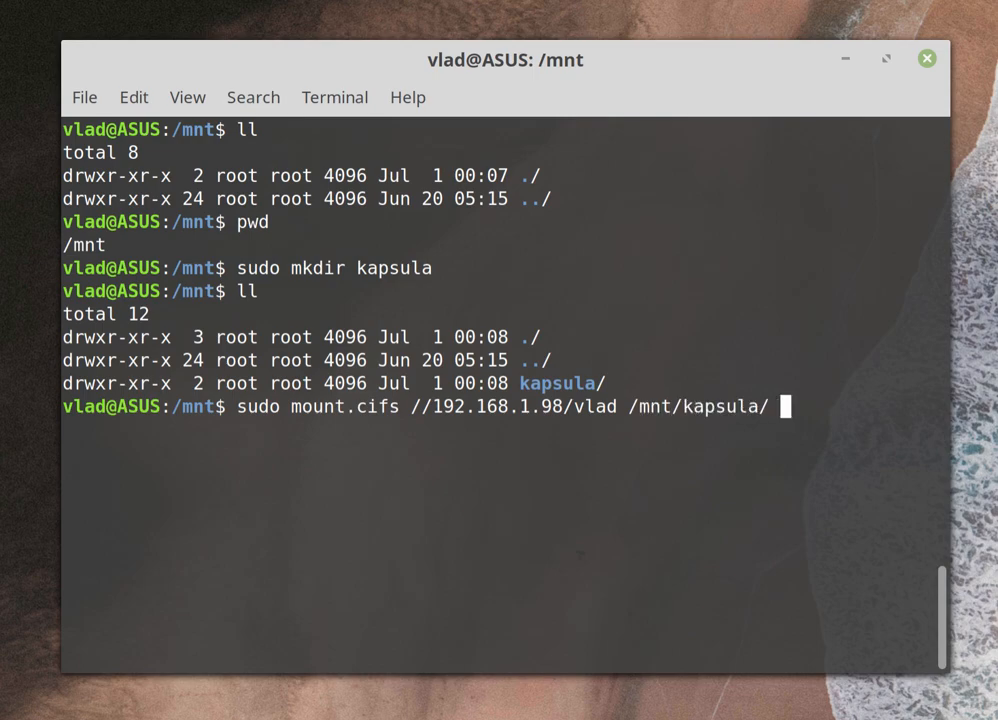
Add options user=vlad,sec=ntlm,vers=1.0 and enter the share password
type("-o us")
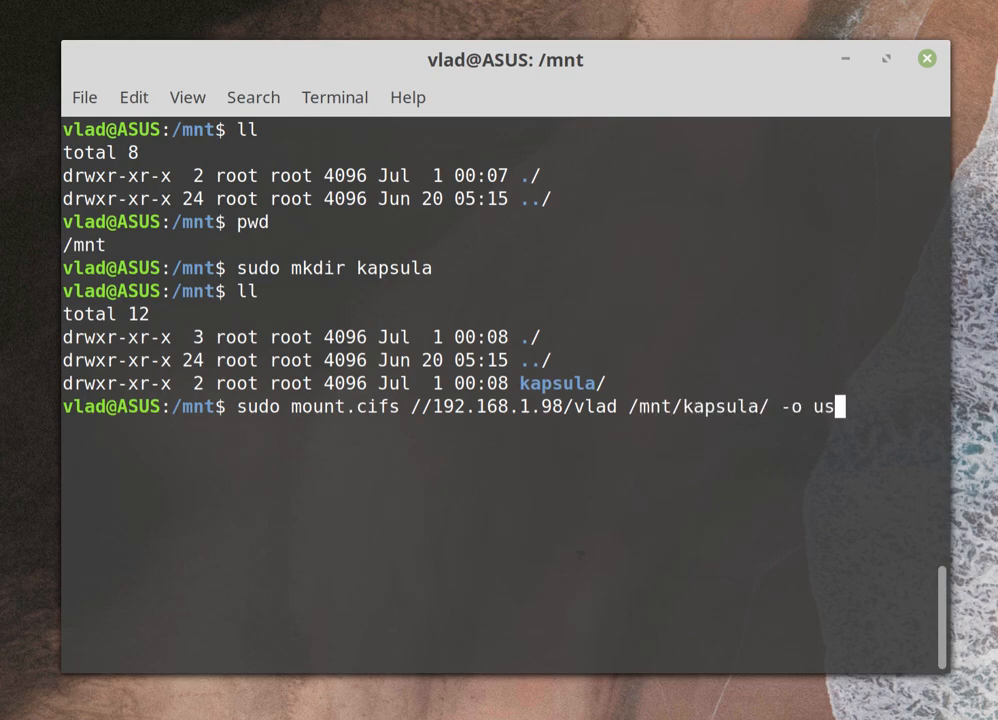
type("er=")
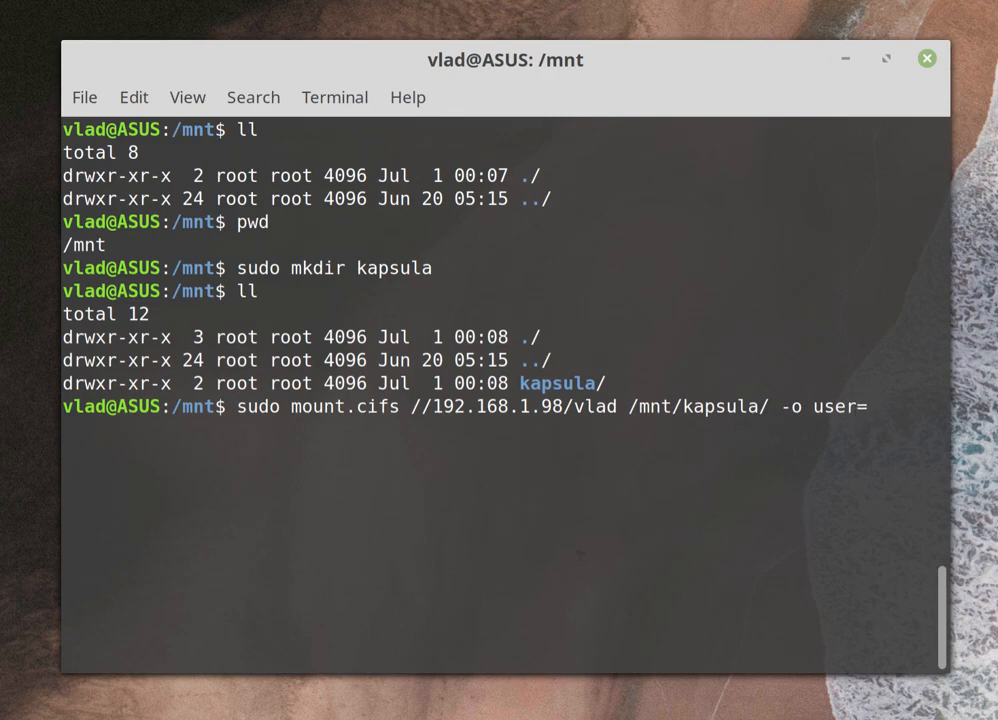
type("vlad")
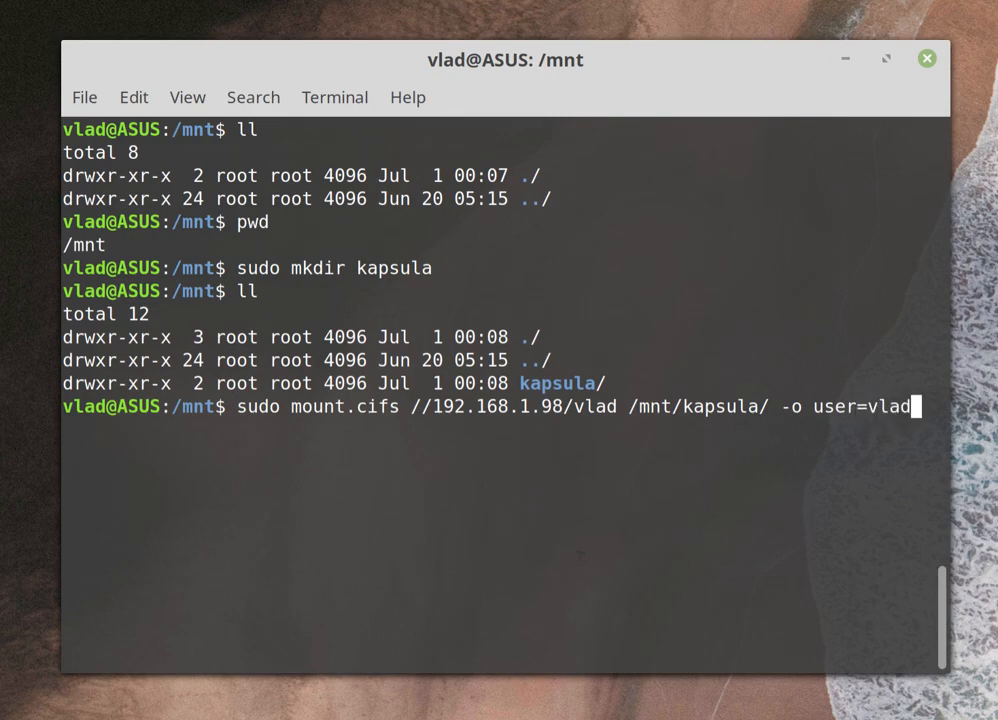
type(",p")
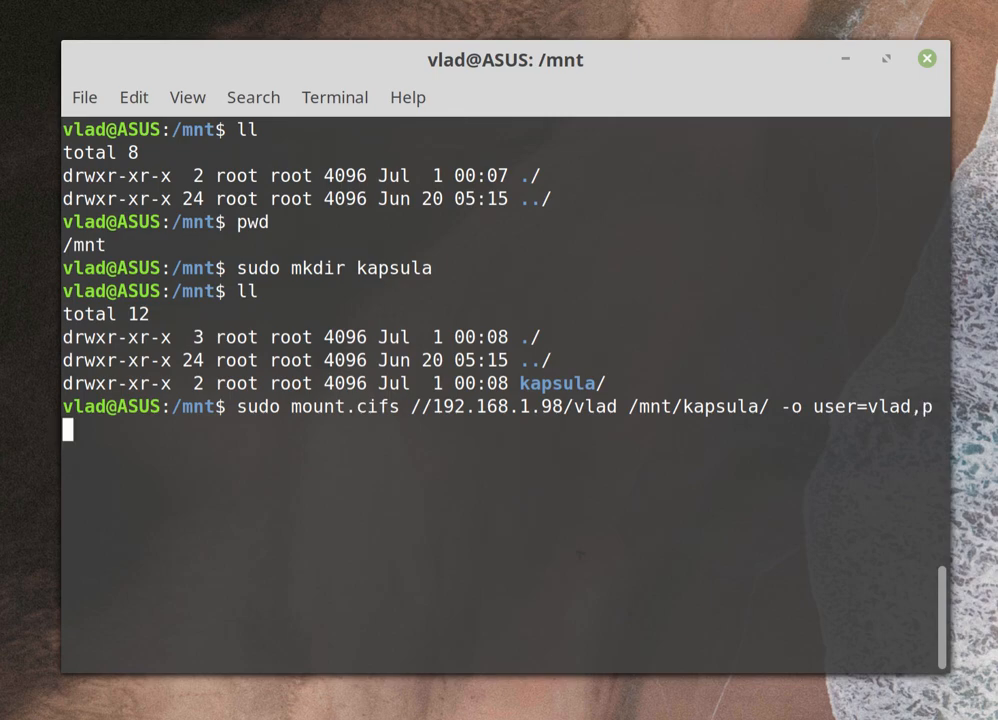
key("BackSpace")
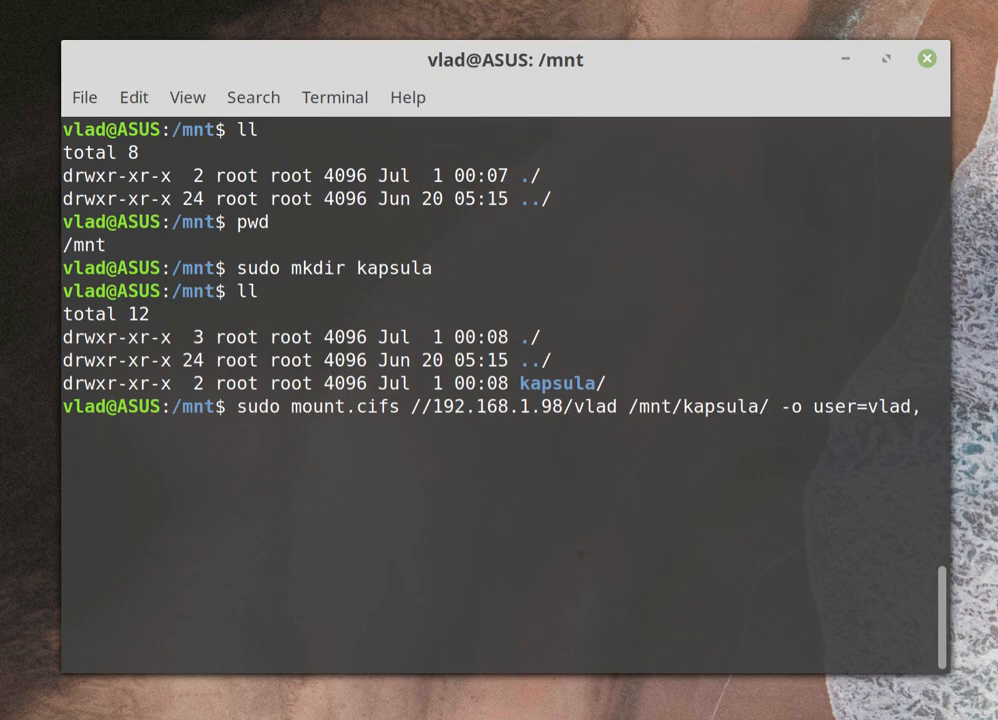
type("se")
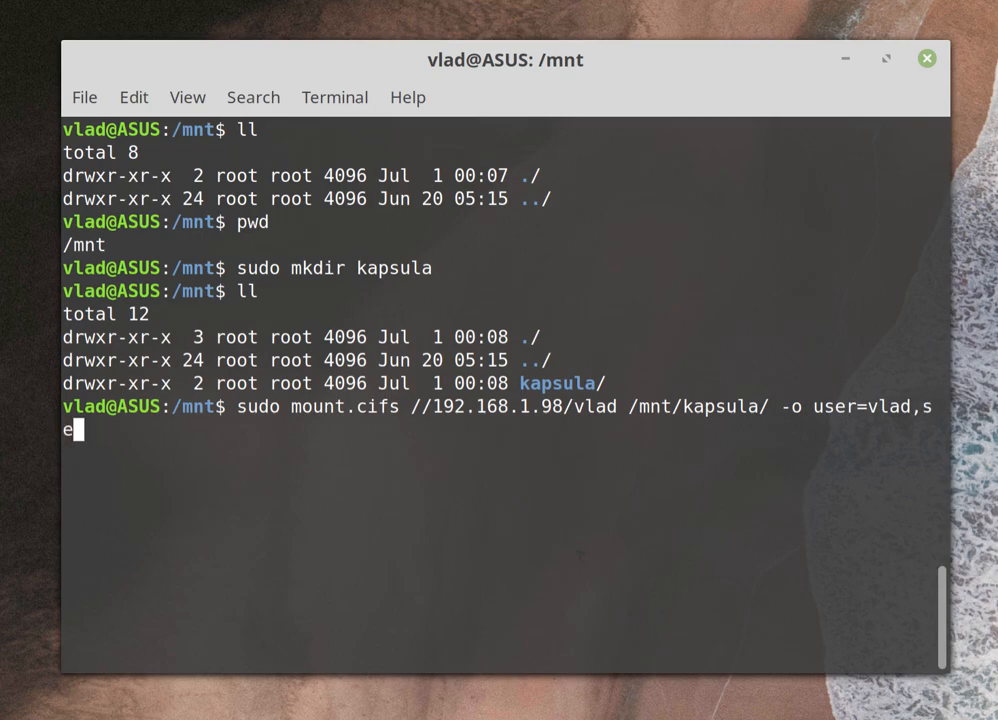
type("c=")
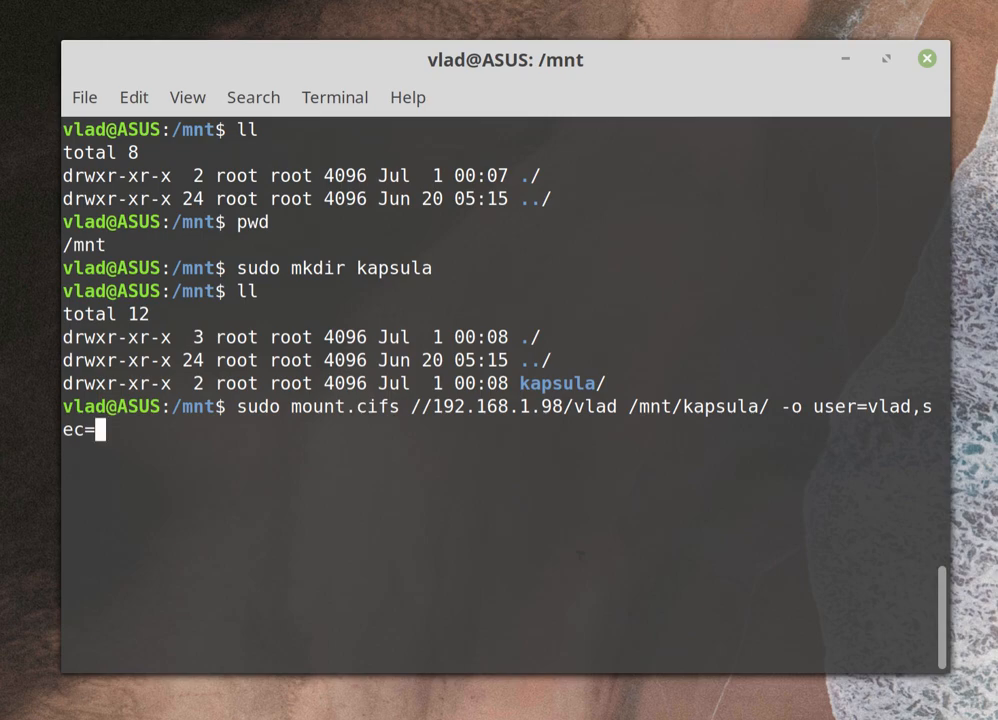
type("nt")
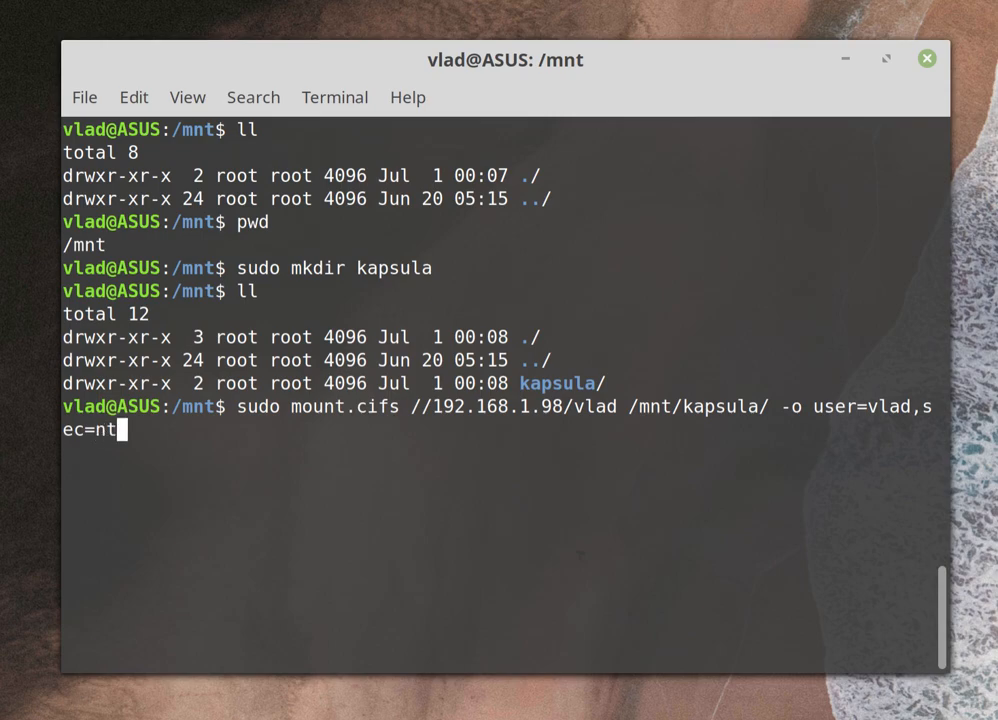
type("lm,vers")
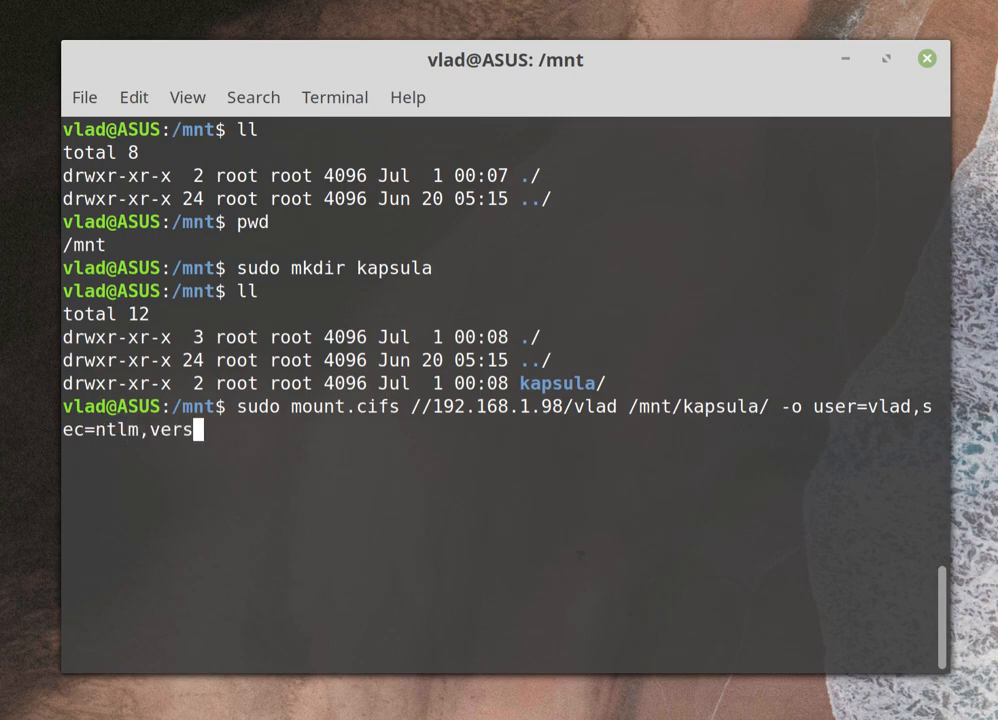
type("=1.0")
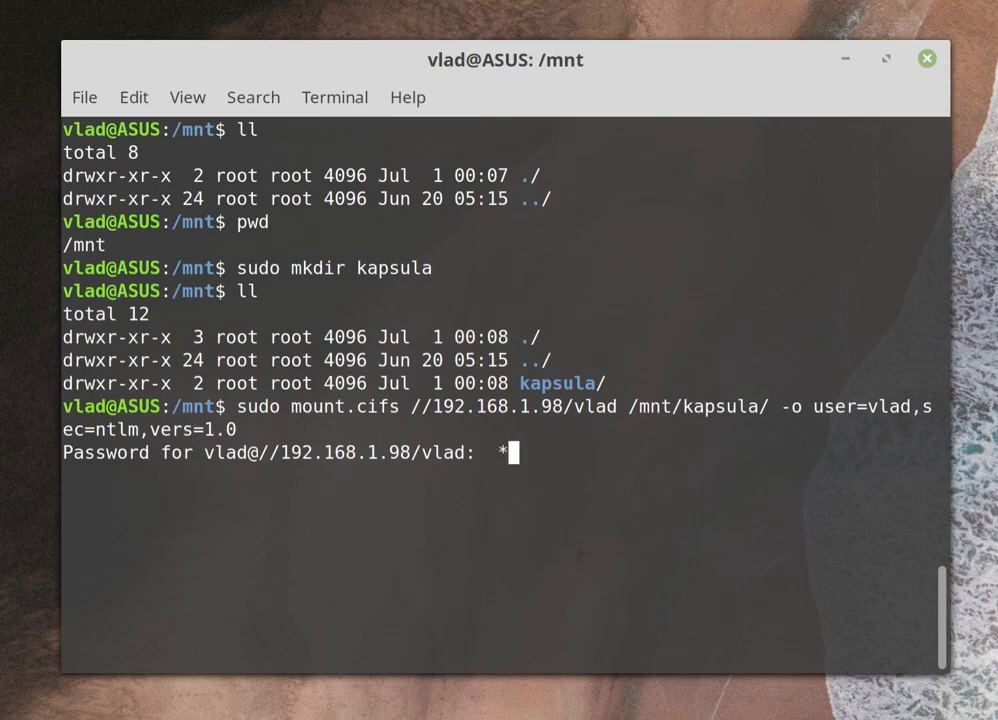
type("****")
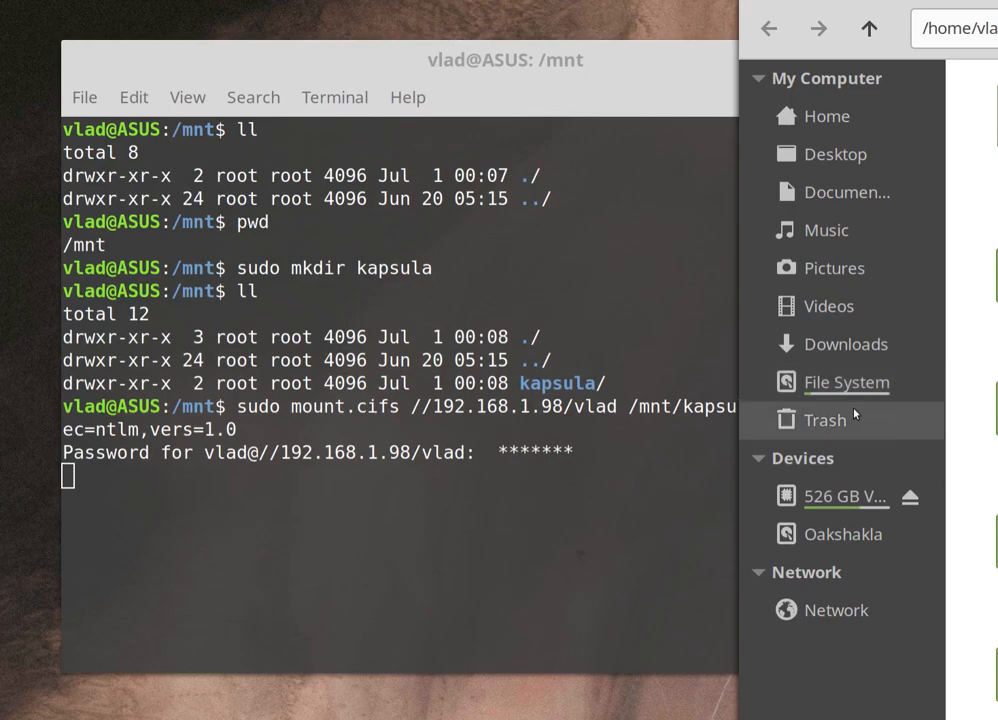
Browse in Nemo from File System into mnt and then kapsula
left_click(846, 382)
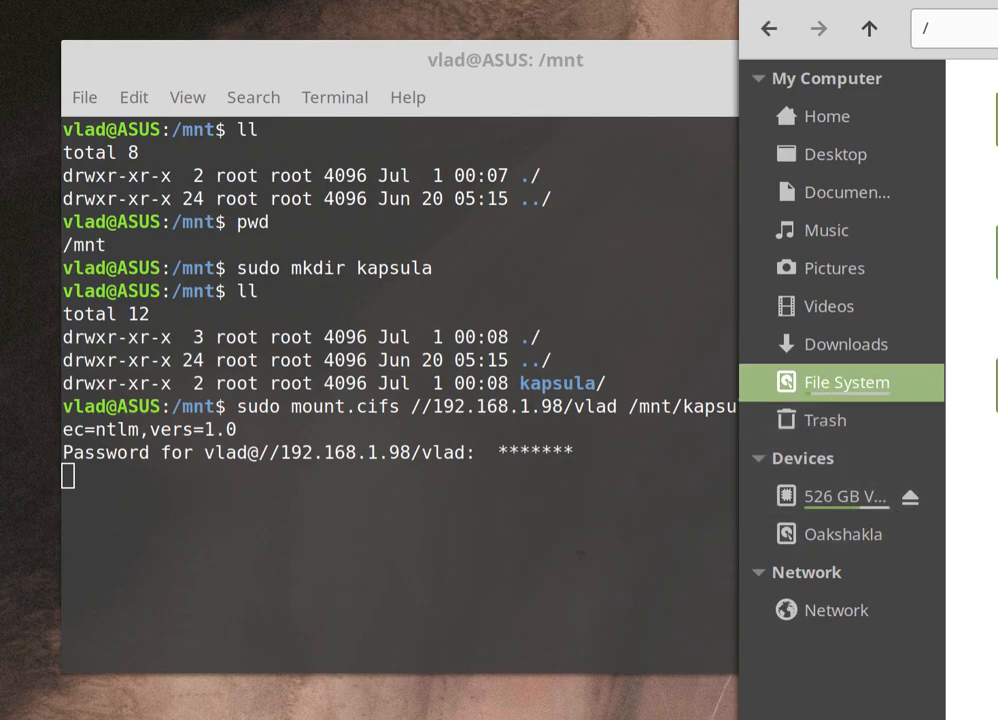
left_click(846, 382)
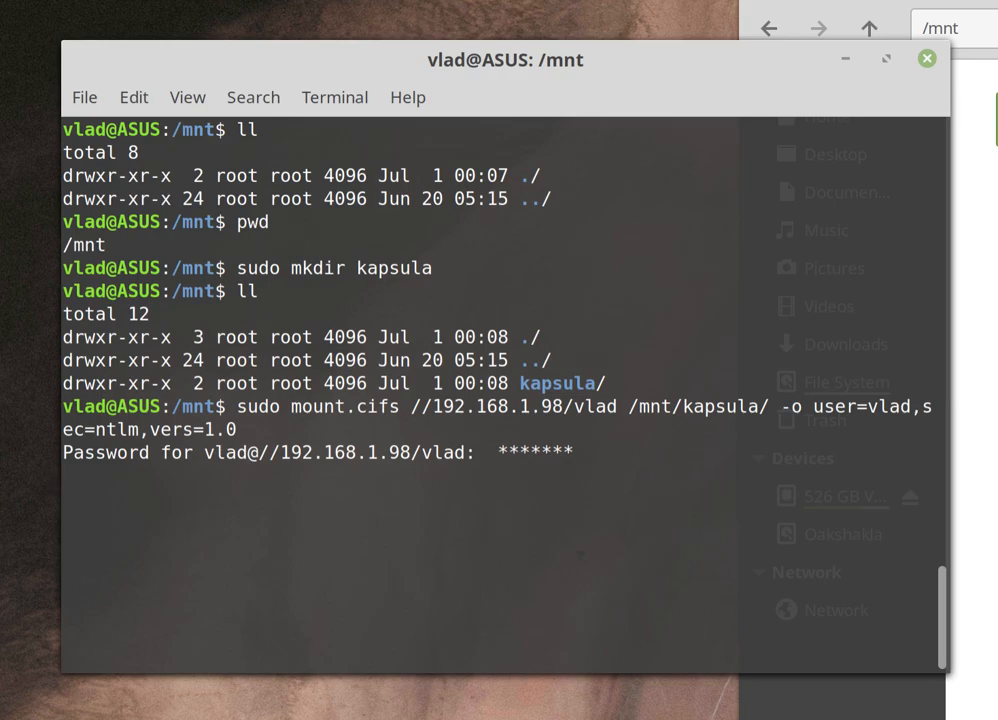
key("Return")
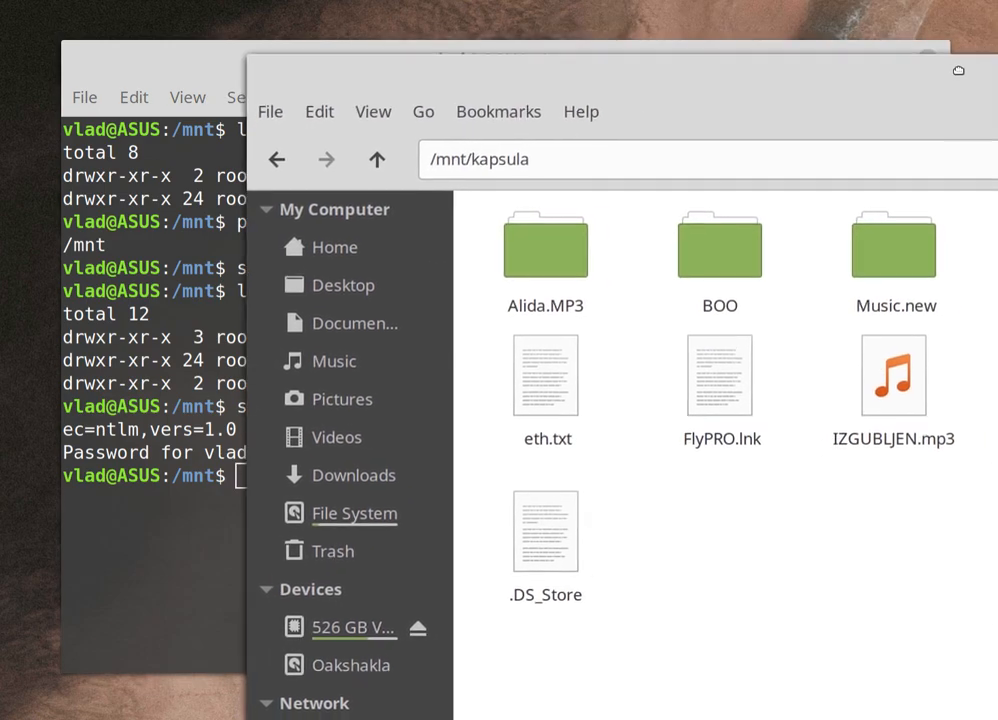
Select the Alida.MP3 folder, then begin a sudo command in the terminal
left_click(545, 245)
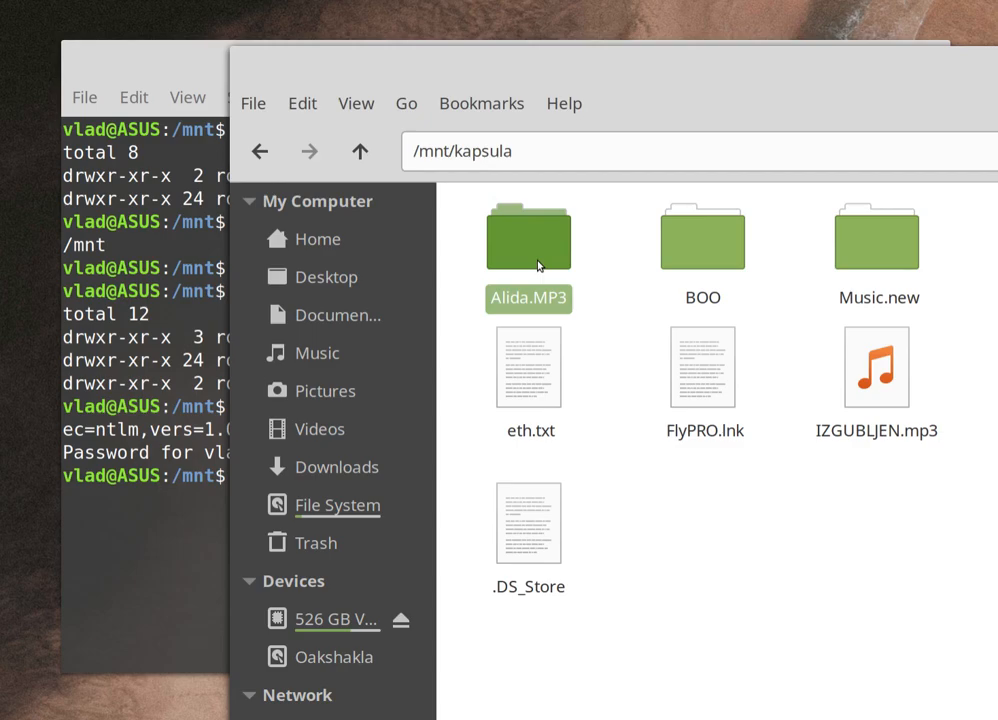
mouse_move(473, 65)
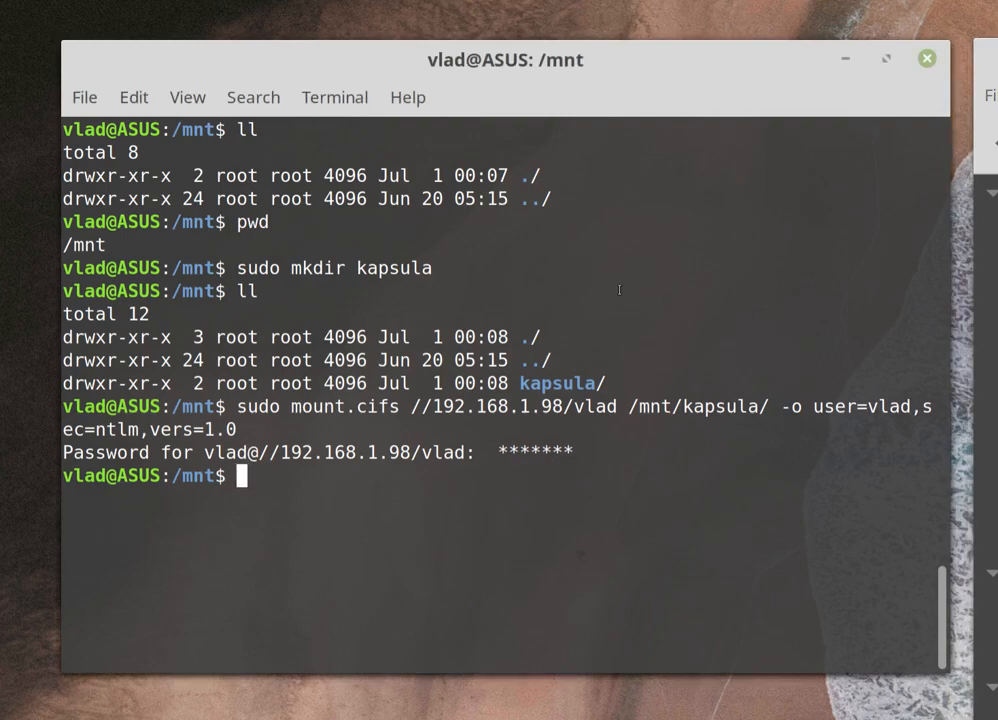
type("sudo")
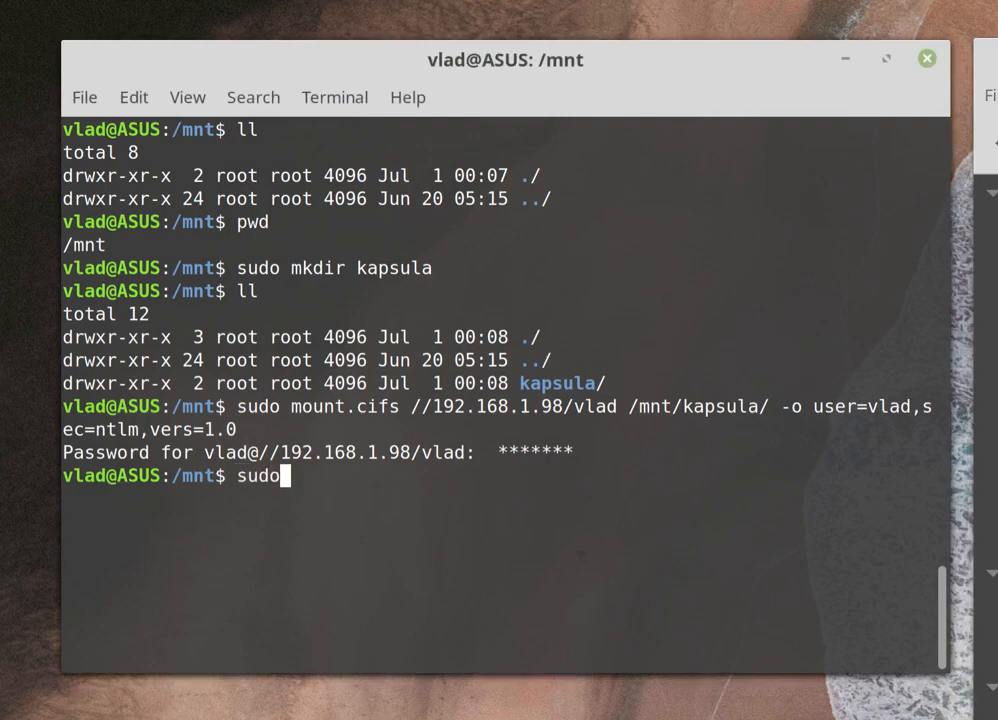
Lazily unmount the share with sudo umount -l /mnt/kapsula
type("umount")
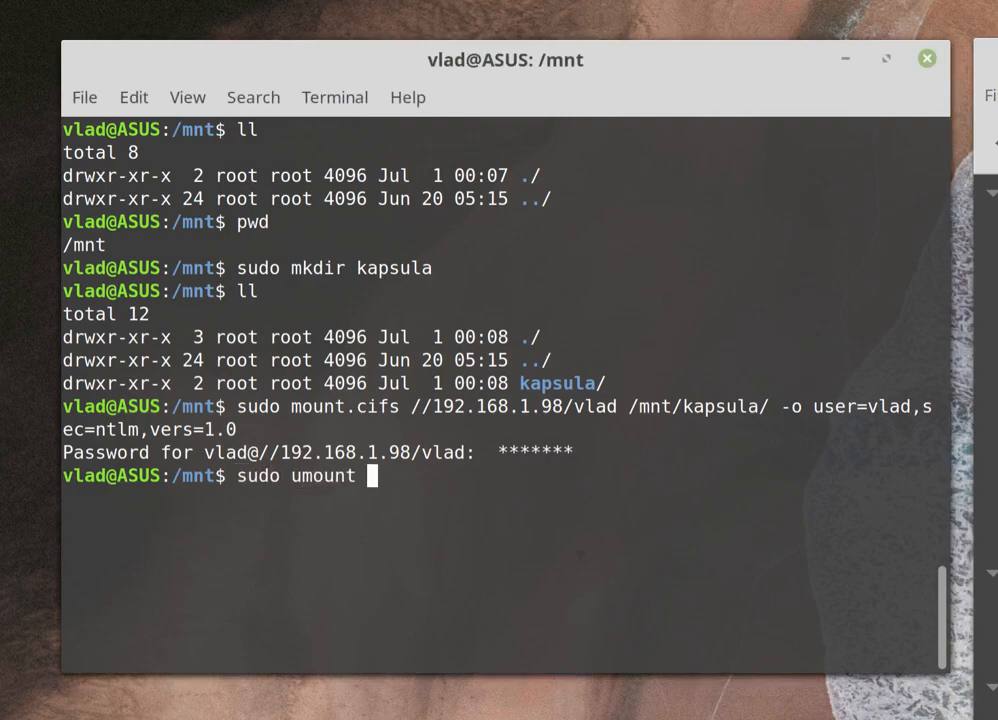
type("-l /")
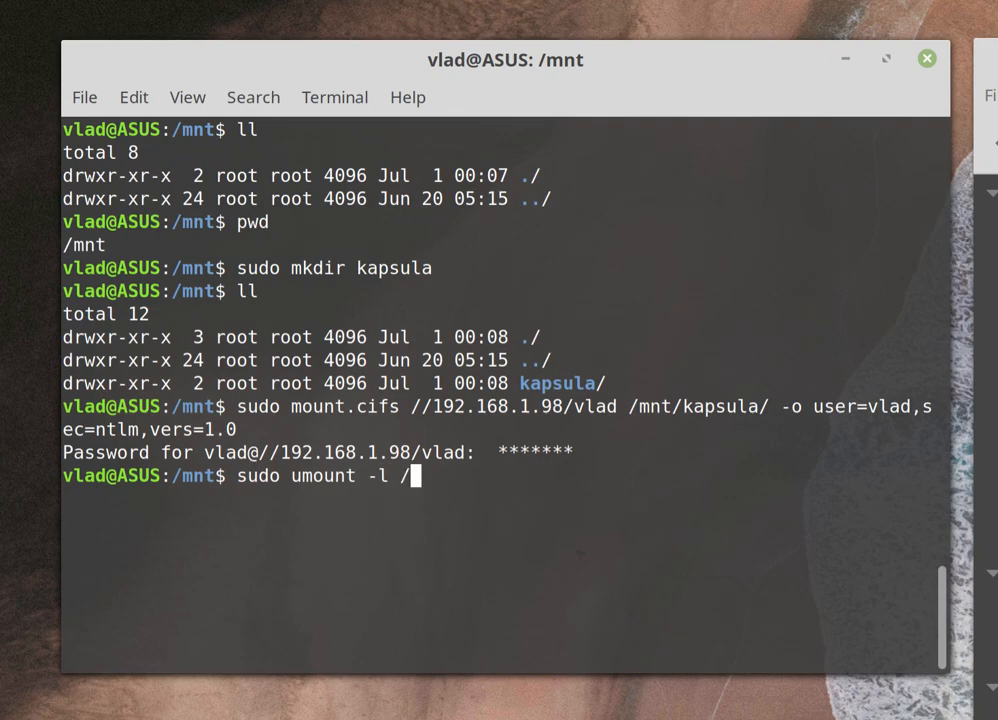
type("mnt/kapsula")
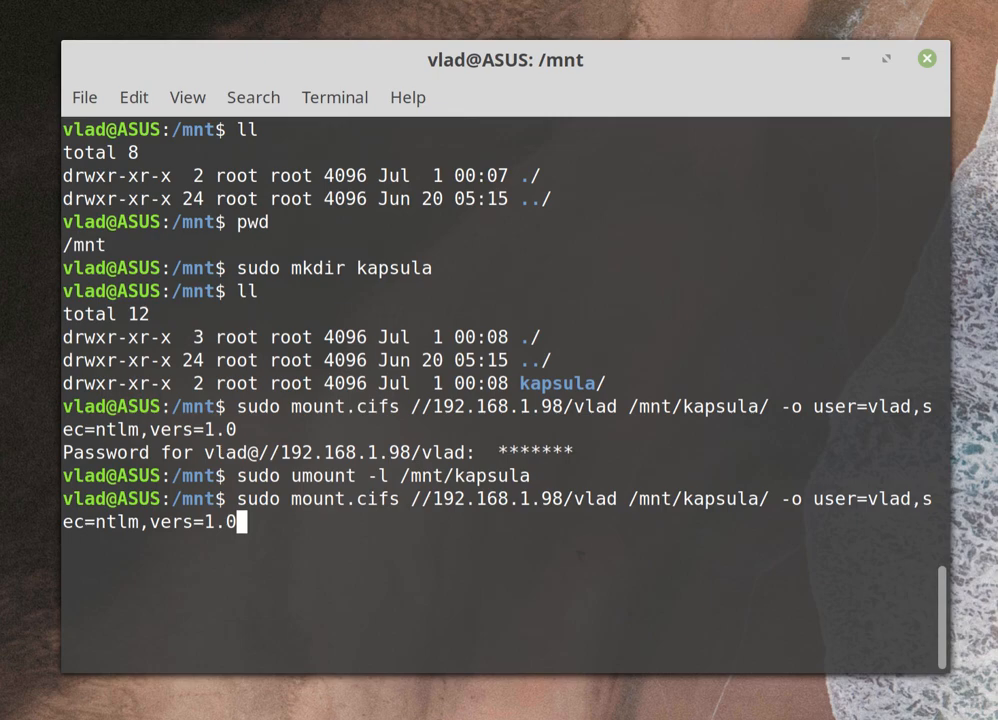
Append gid=$(id -g) and uid=$(id -u) to the mount.cifs options
type(",")
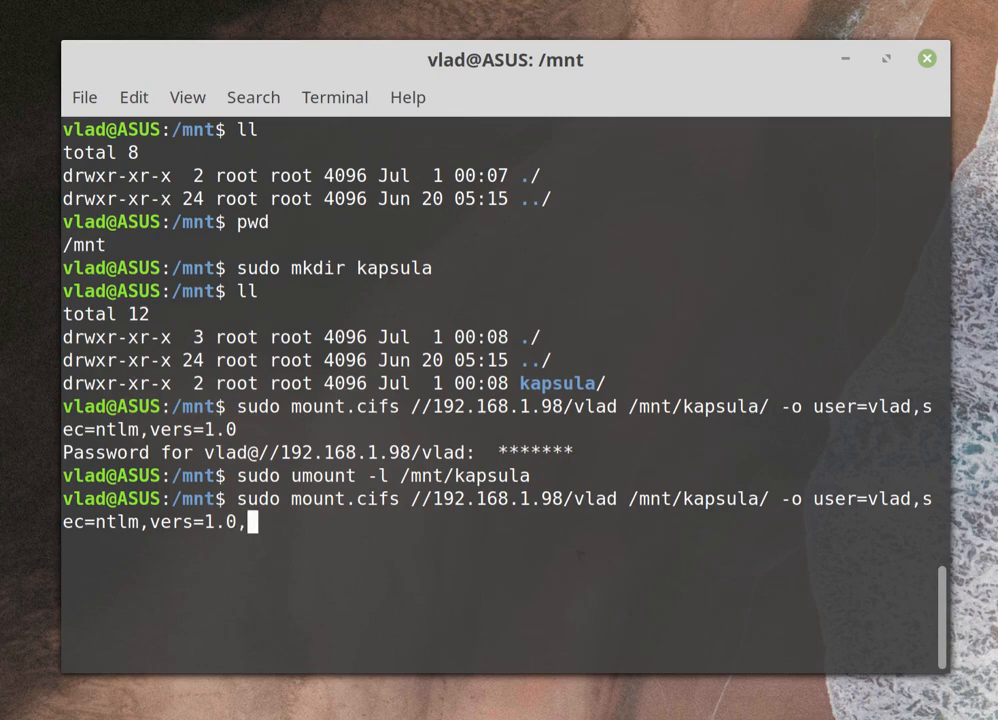
type("gh")
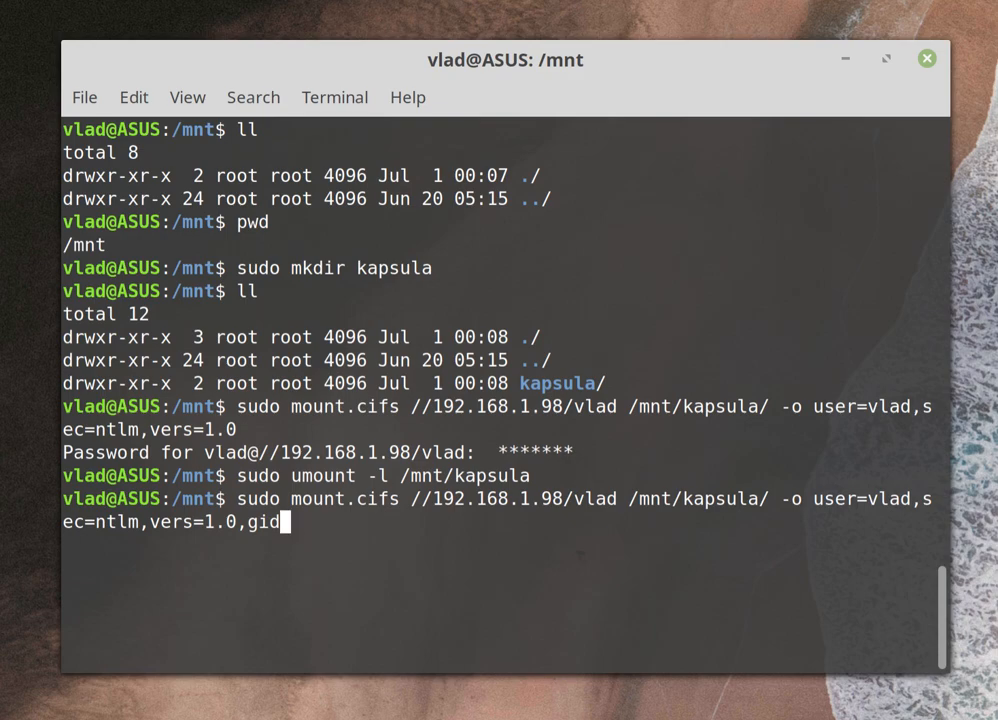
type("()")
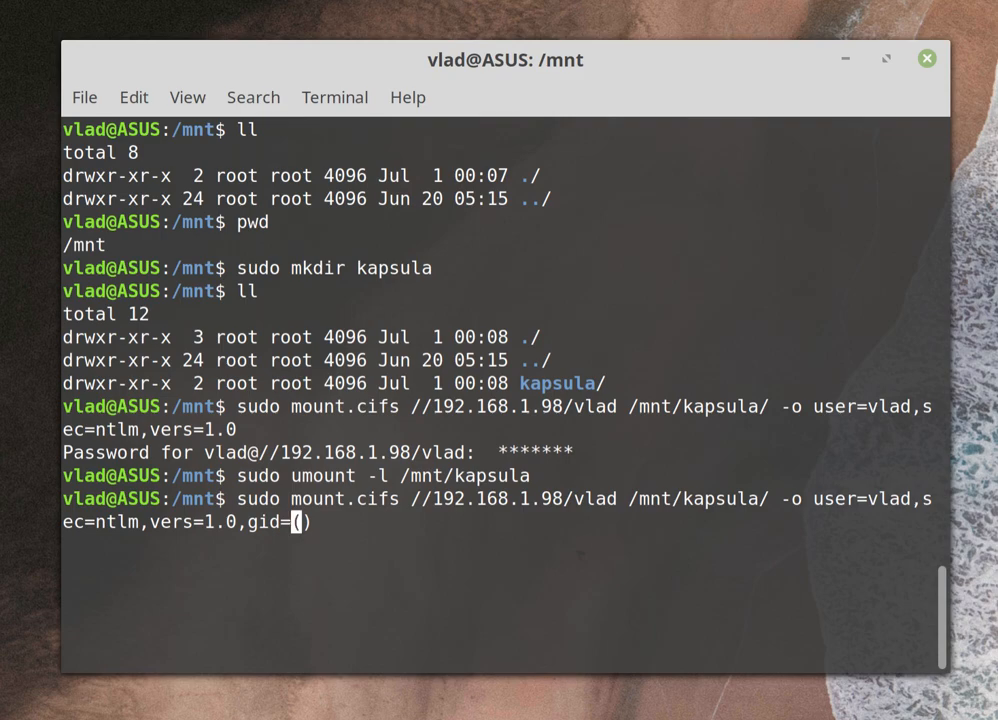
type("$")
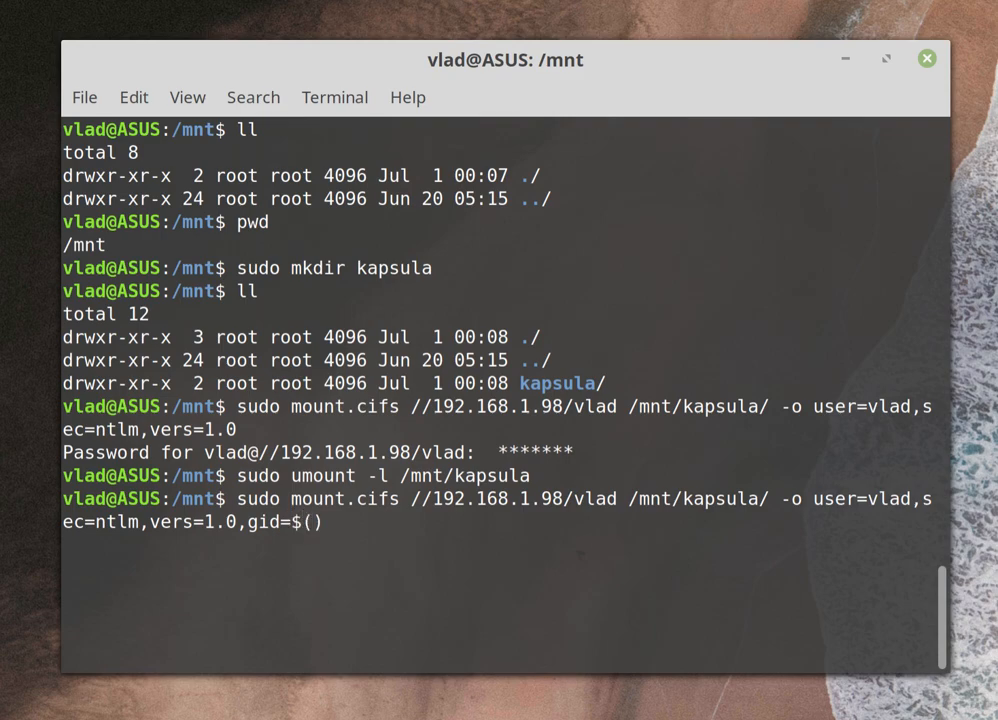
type("id")
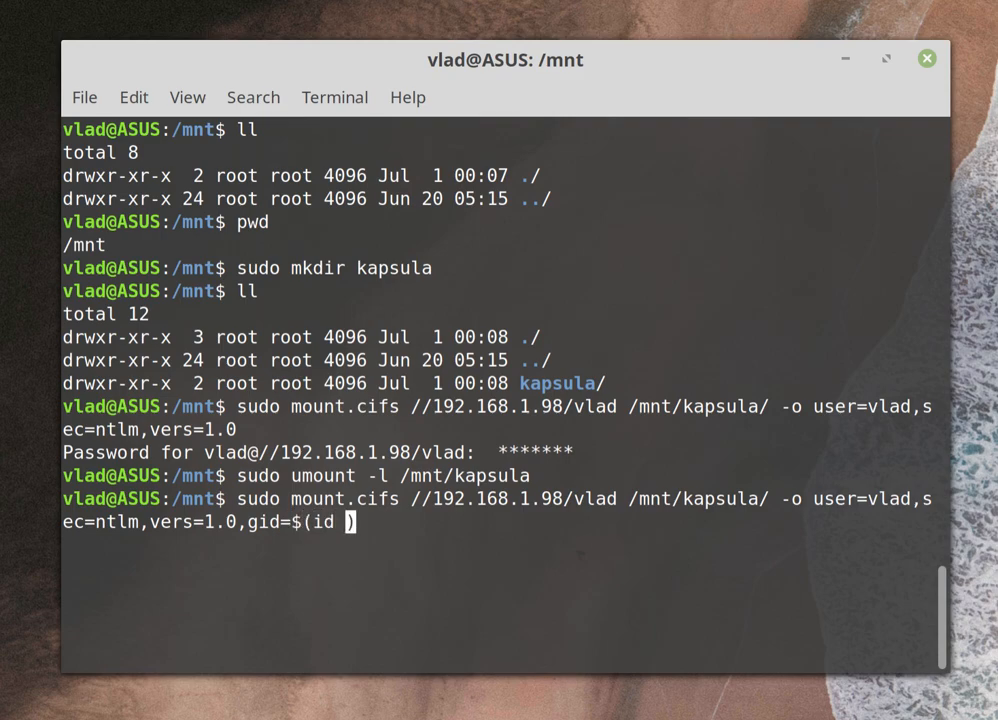
type("-g)")
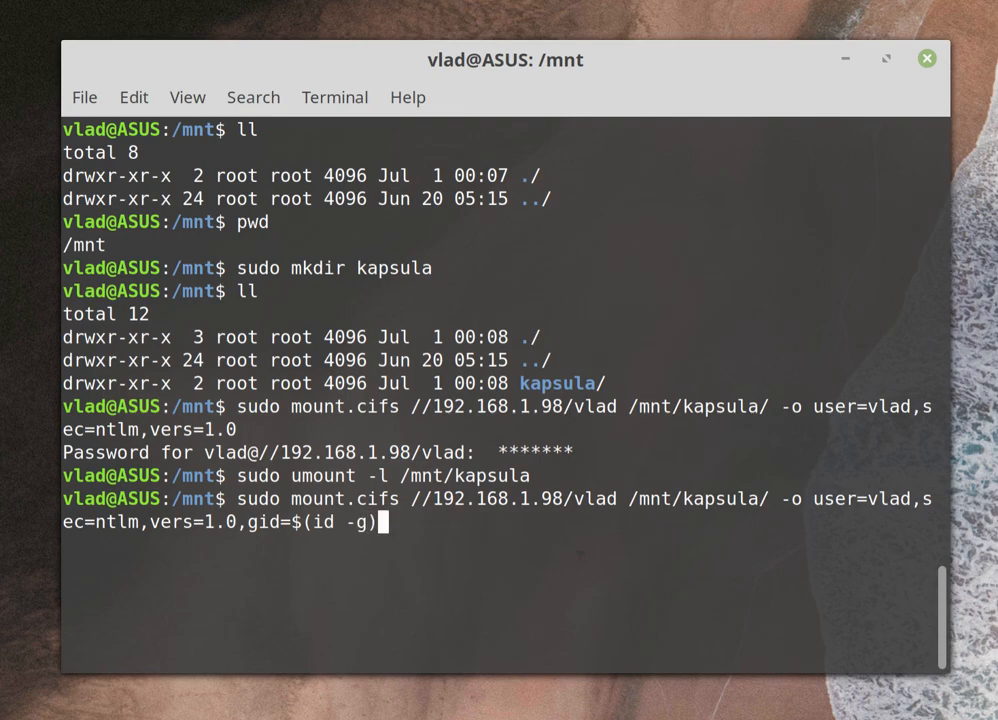
type(",")
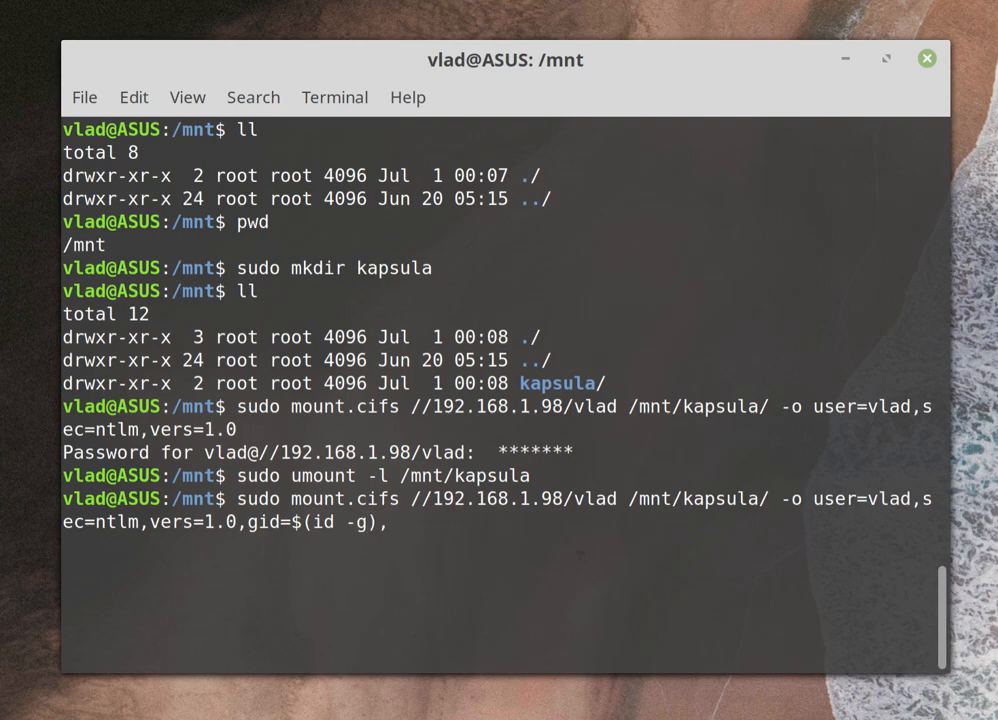
type("uid=$(id )")
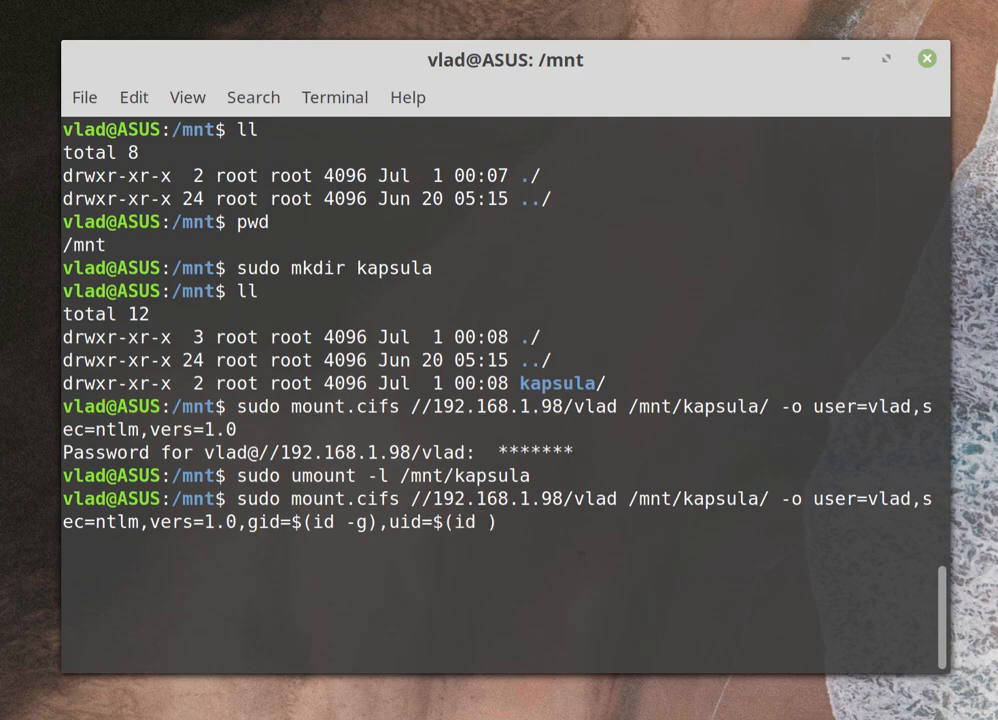
type("-")
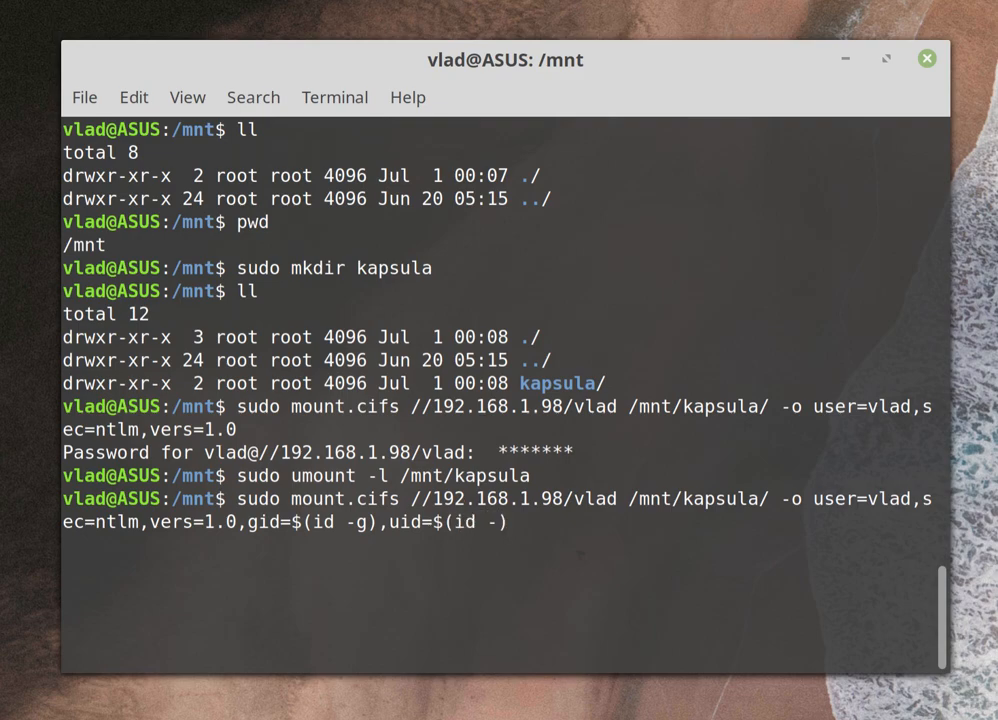
type("u")
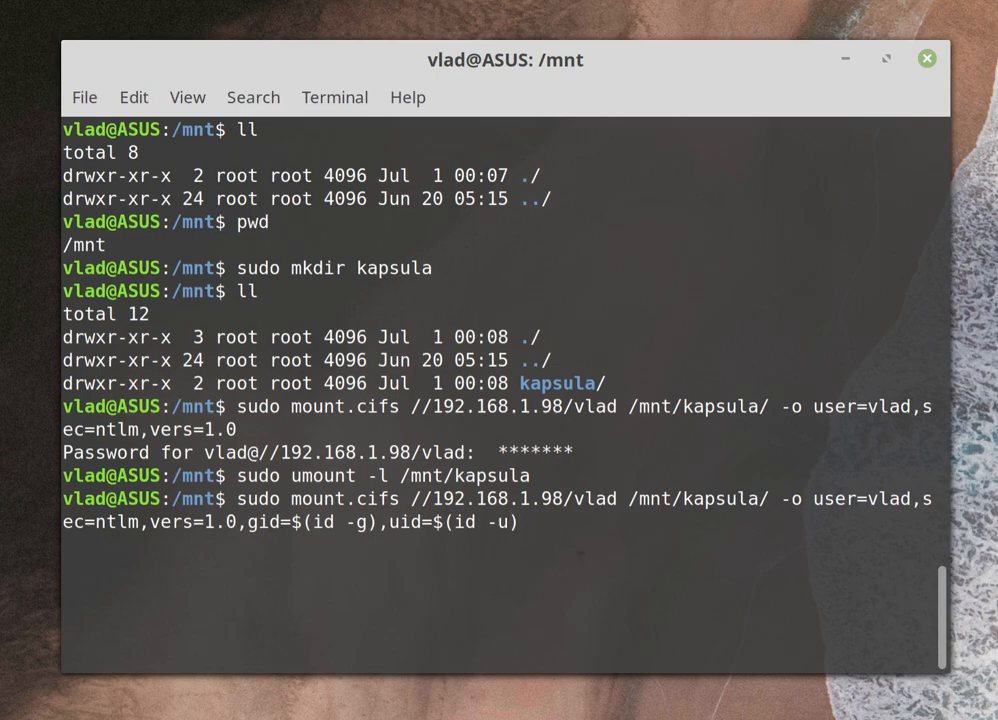
Add forcegid and forceuid, run the remount, and enter the password
type(",fo")
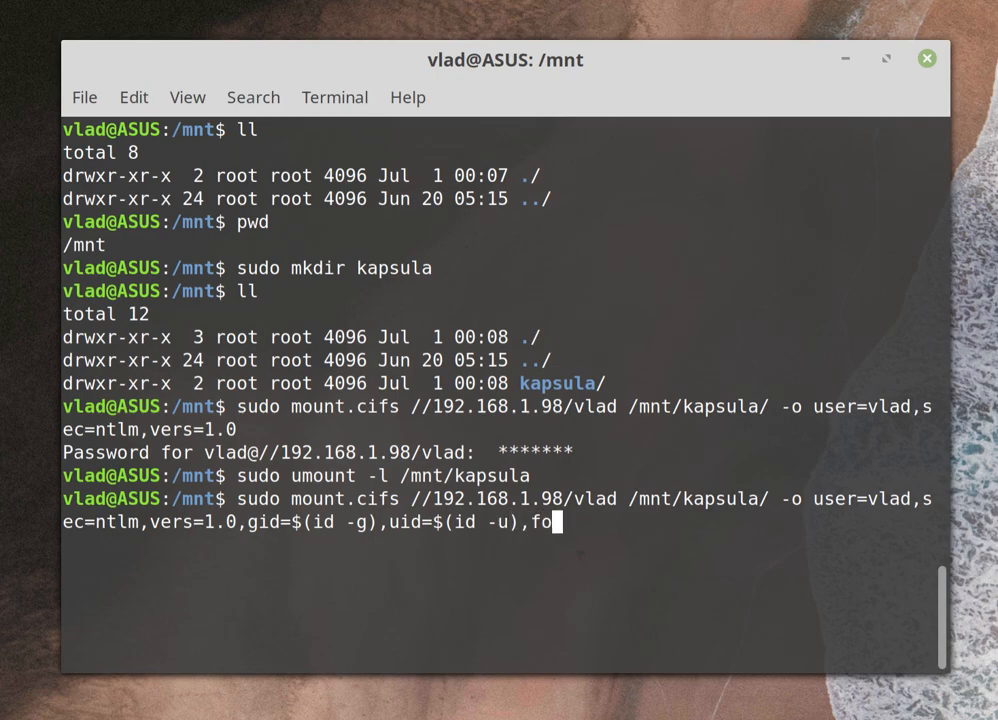
type("rcegid,")
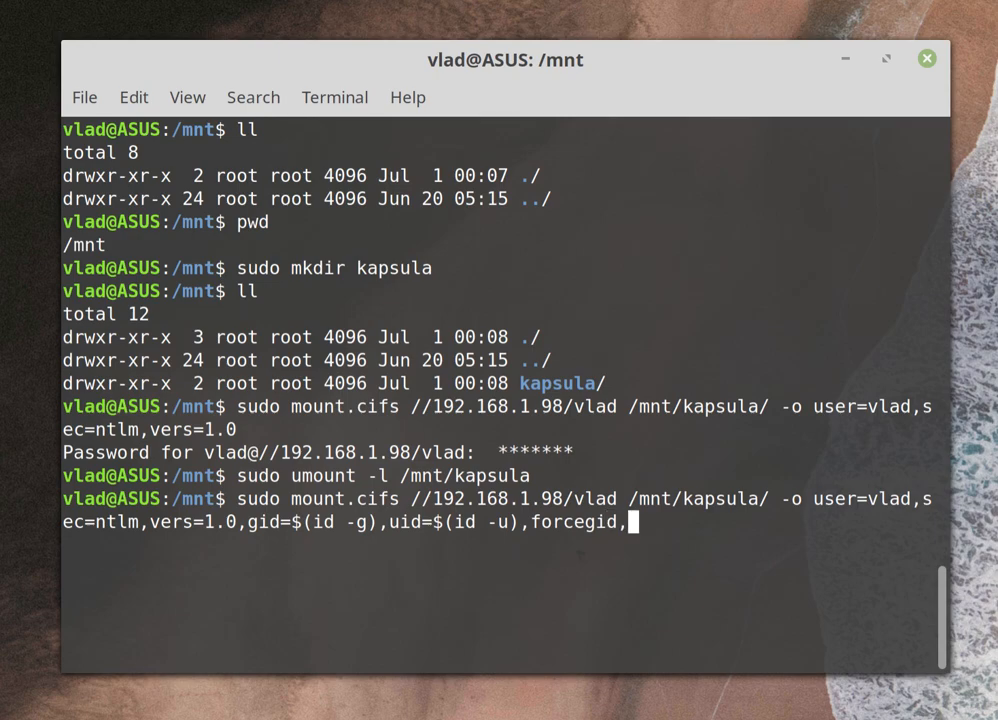
type("forceui")
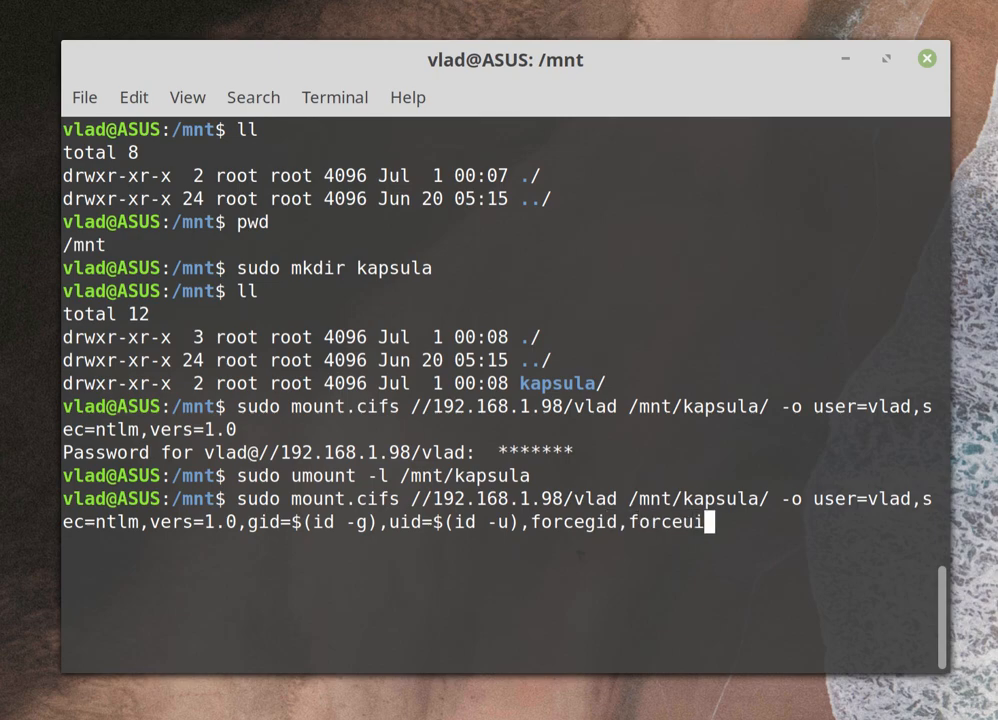
type("d")
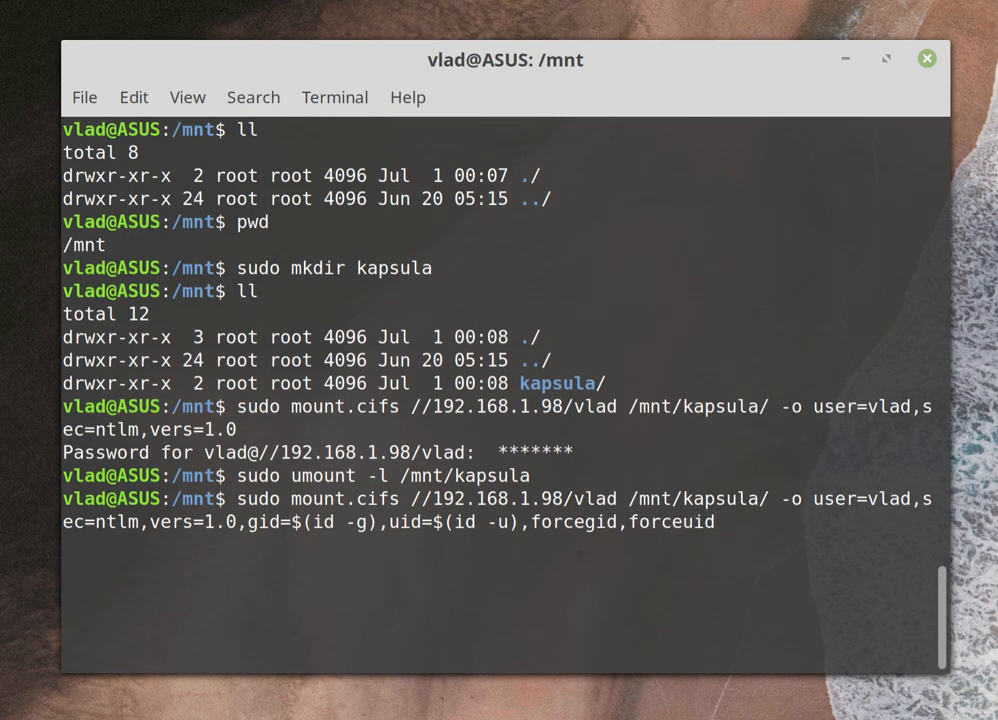
key("Return")
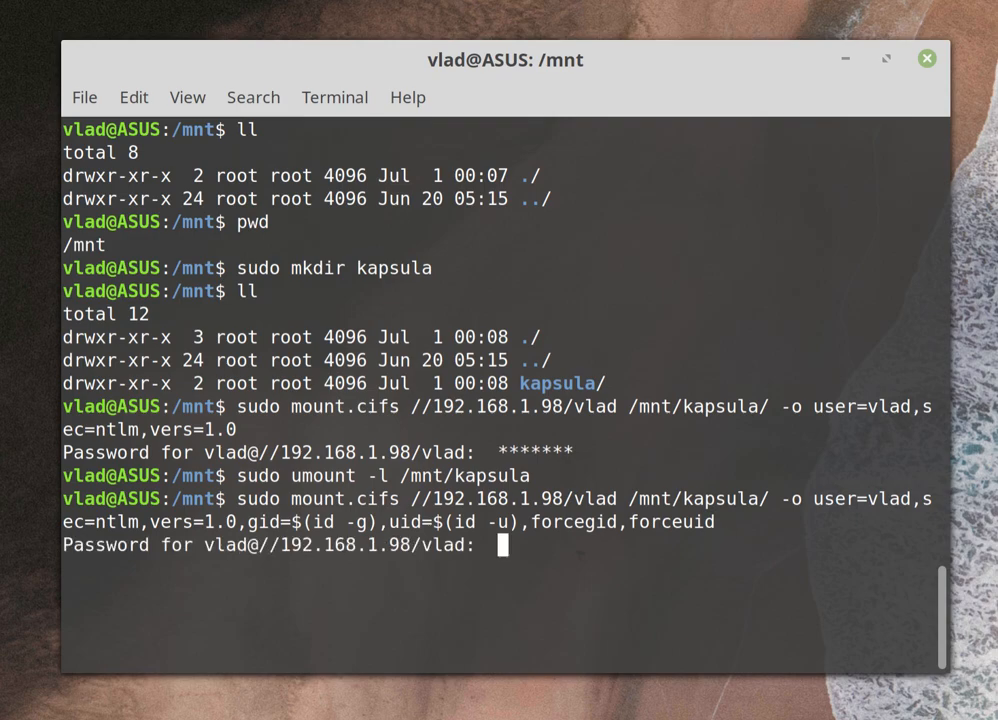
type("password")
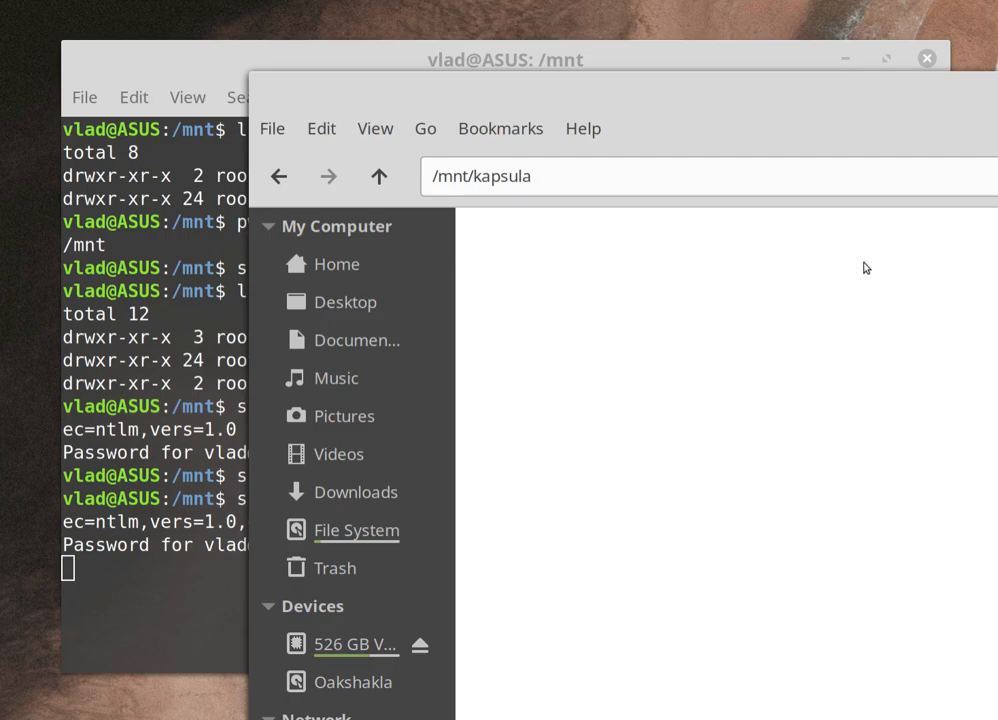
mouse_move(658, 330)
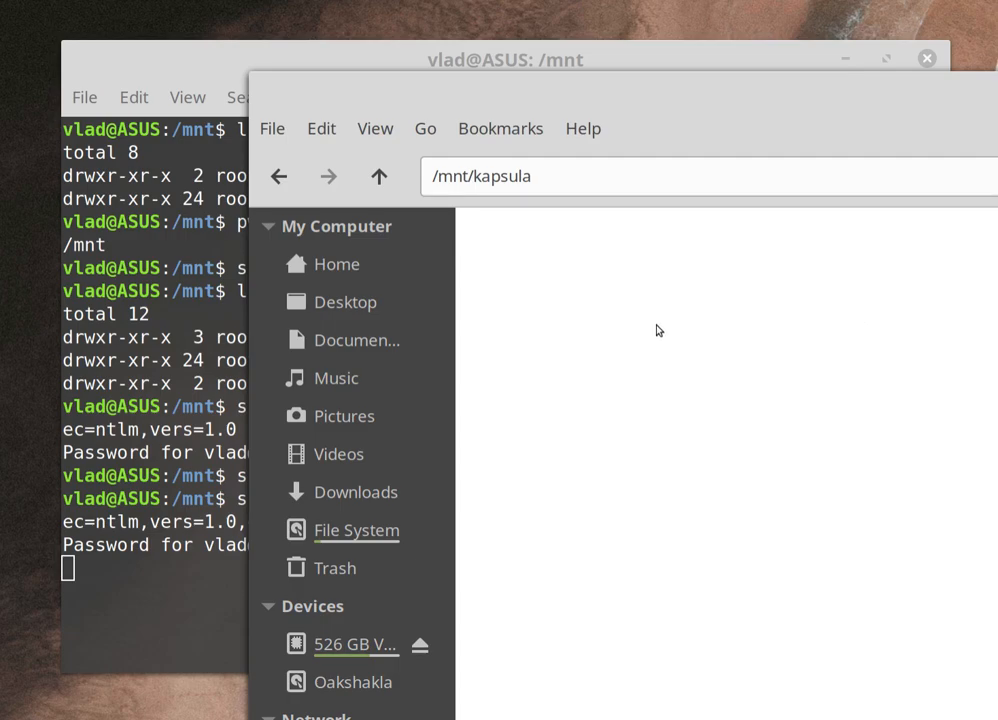
mouse_move(658, 299)
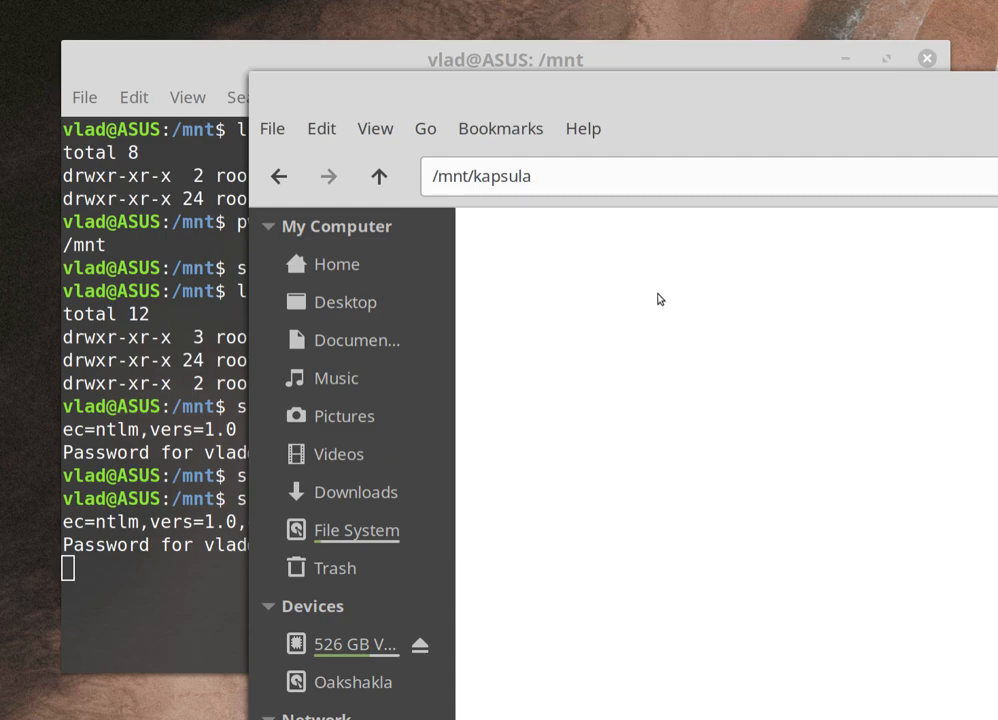
mouse_move(665, 302)
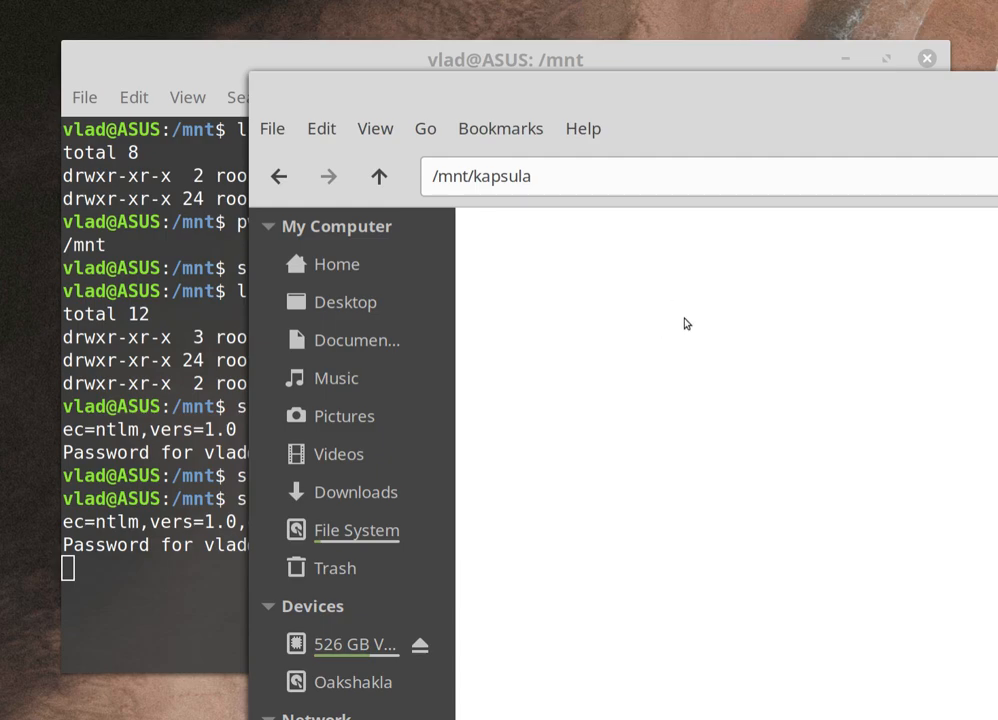
mouse_move(688, 298)
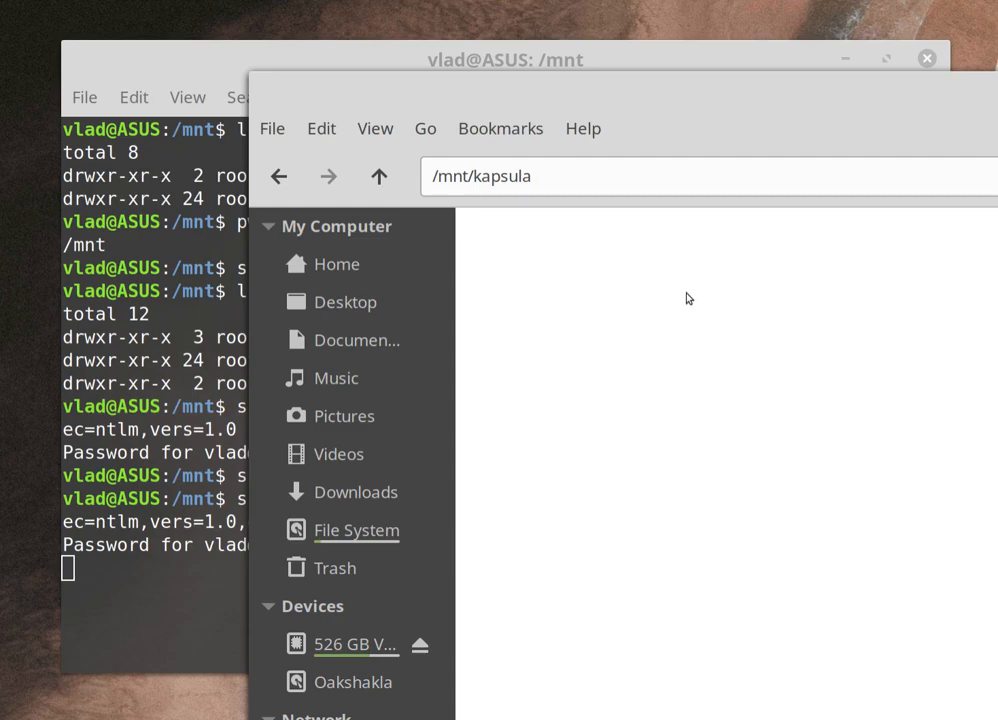
mouse_move(694, 263)
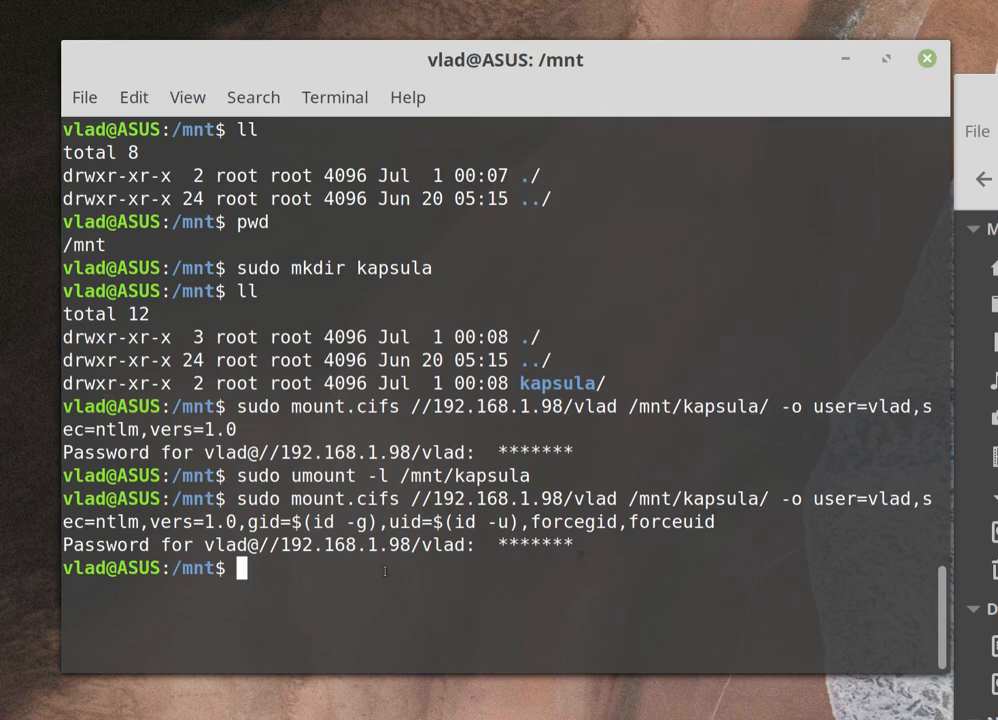
Link /mnt/kapsula/ into /home/vlad/Desktop/ with ln -s, then move the terminal lower
type("ln")
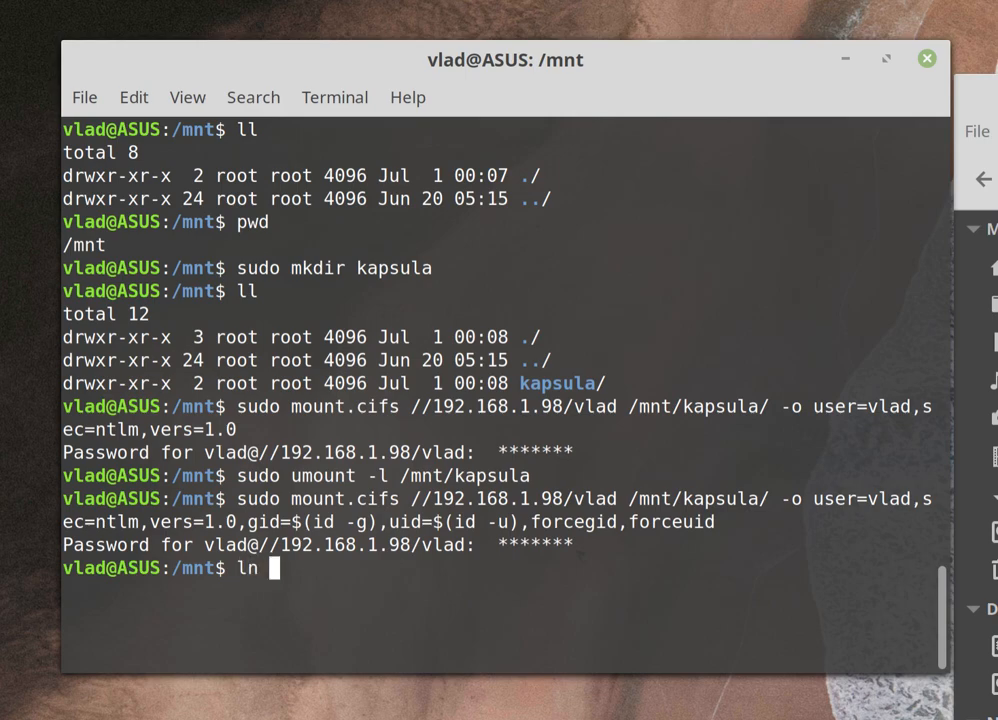
type("-s")
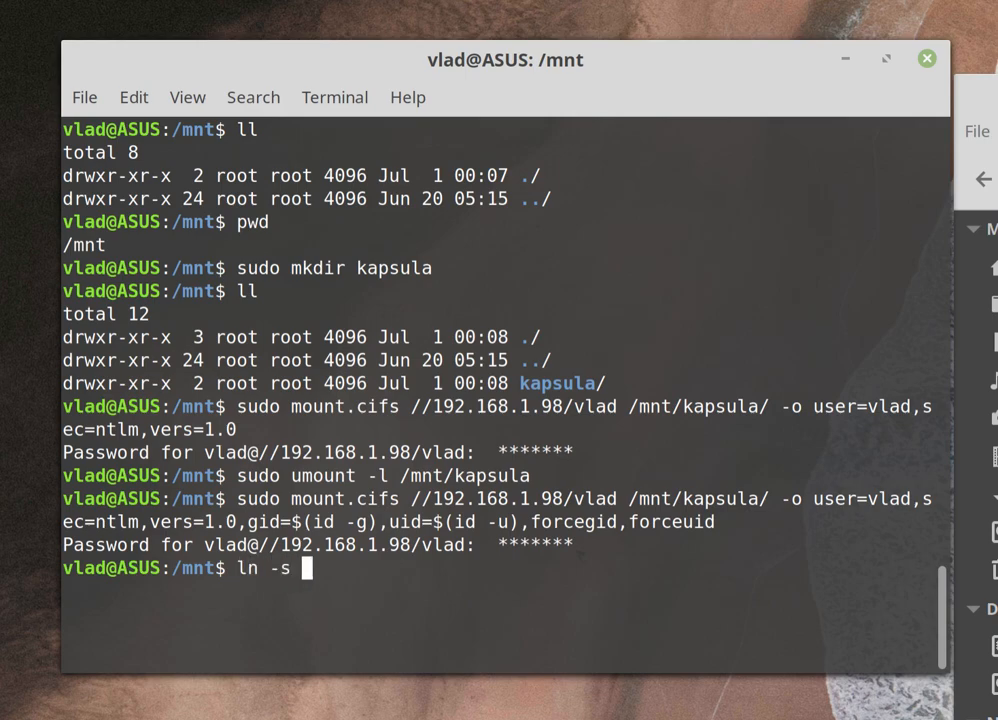
type("mnt")
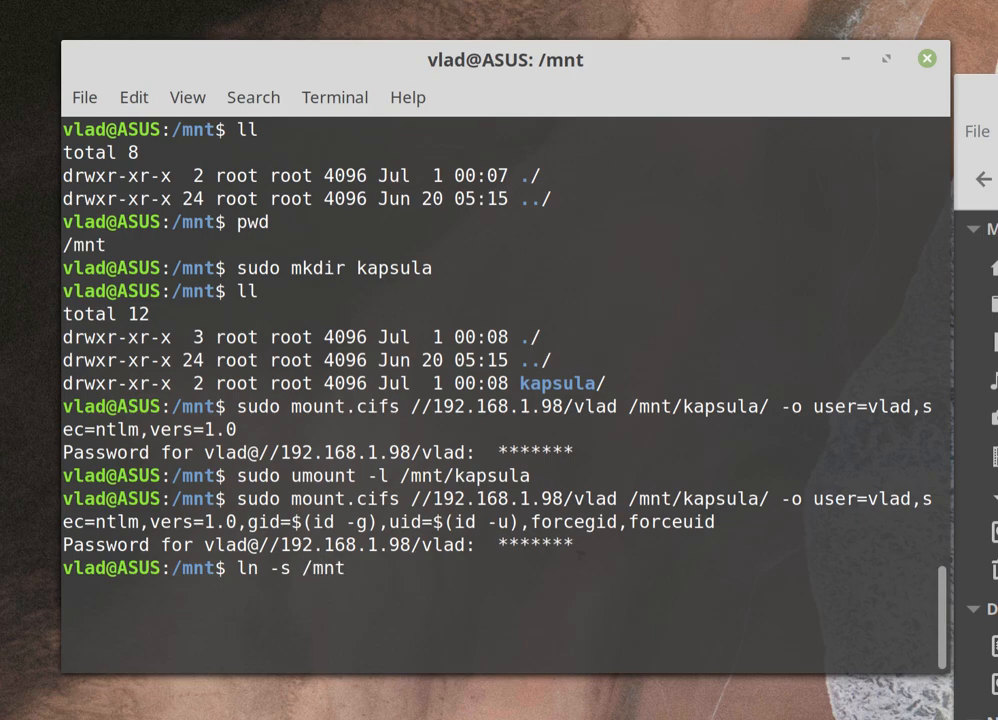
type("kapsula/")
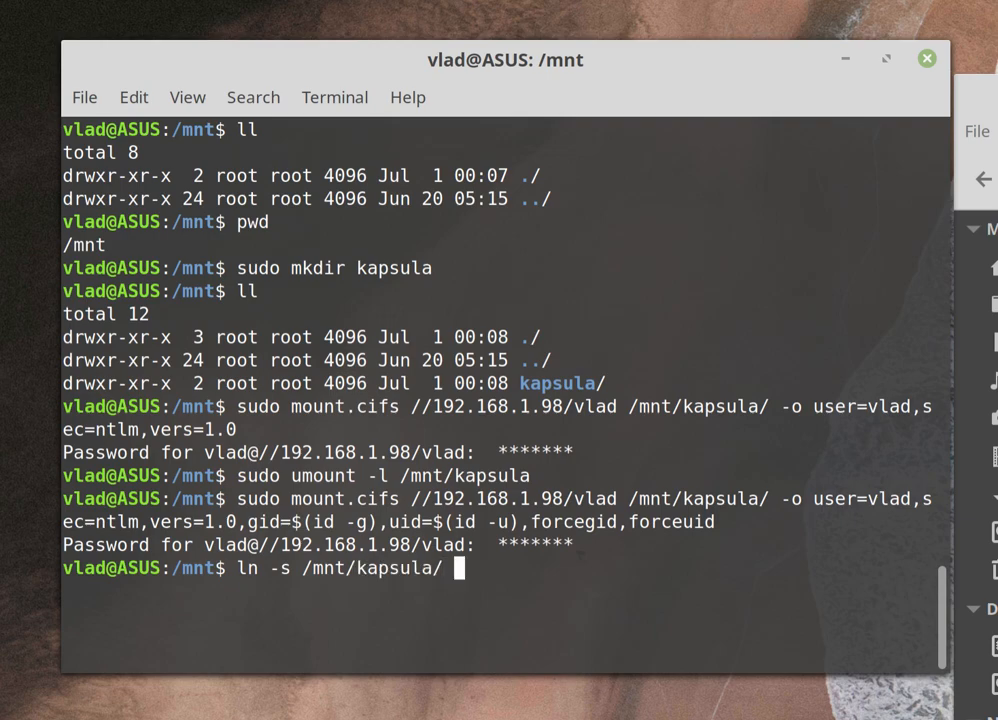
type("/")
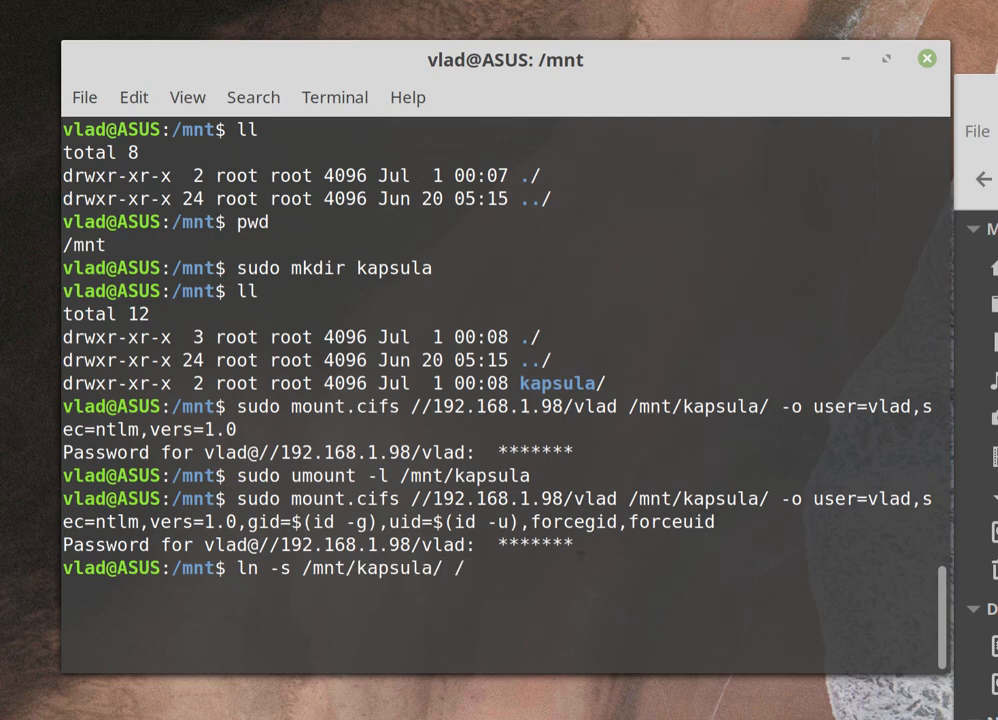
type("home/vlad/")
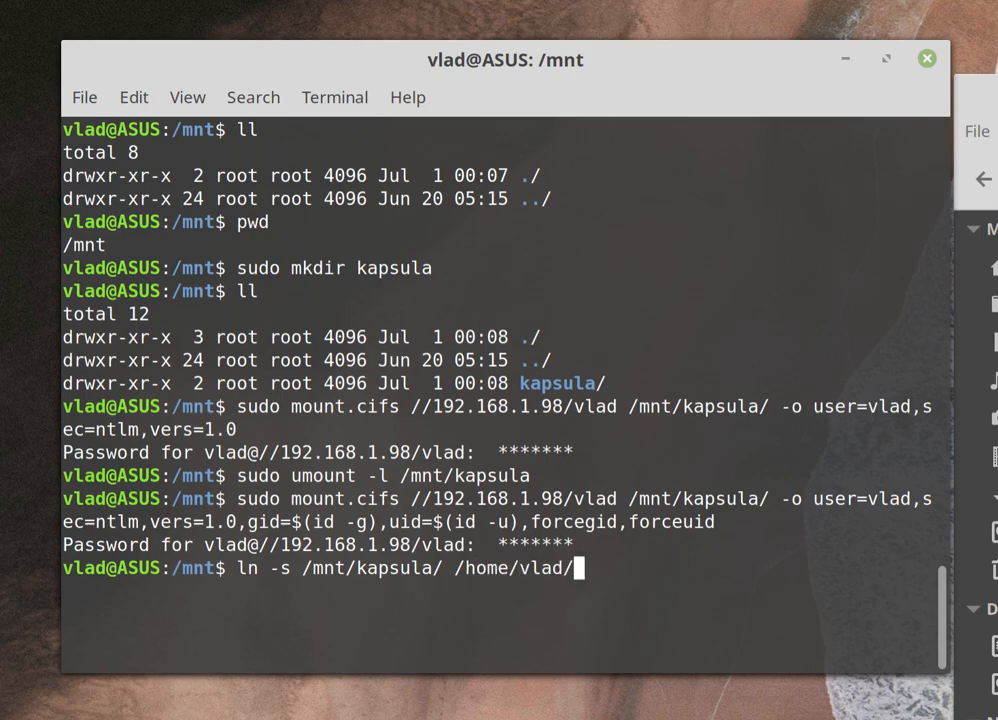
type("Desktop/")
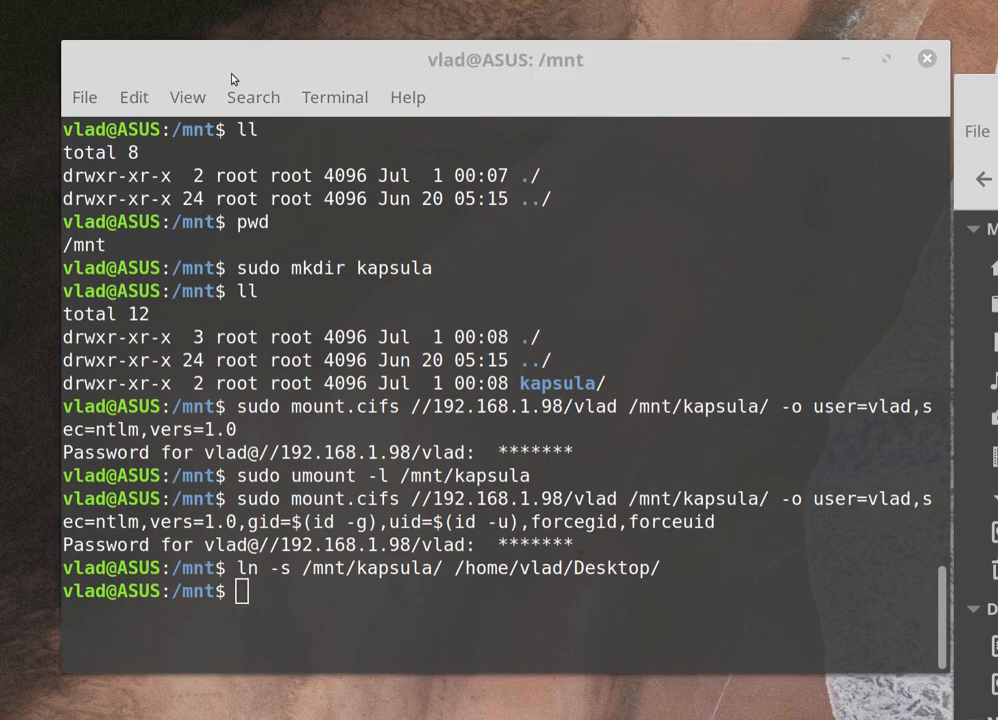
left_click_drag(505, 60, 835, 93)
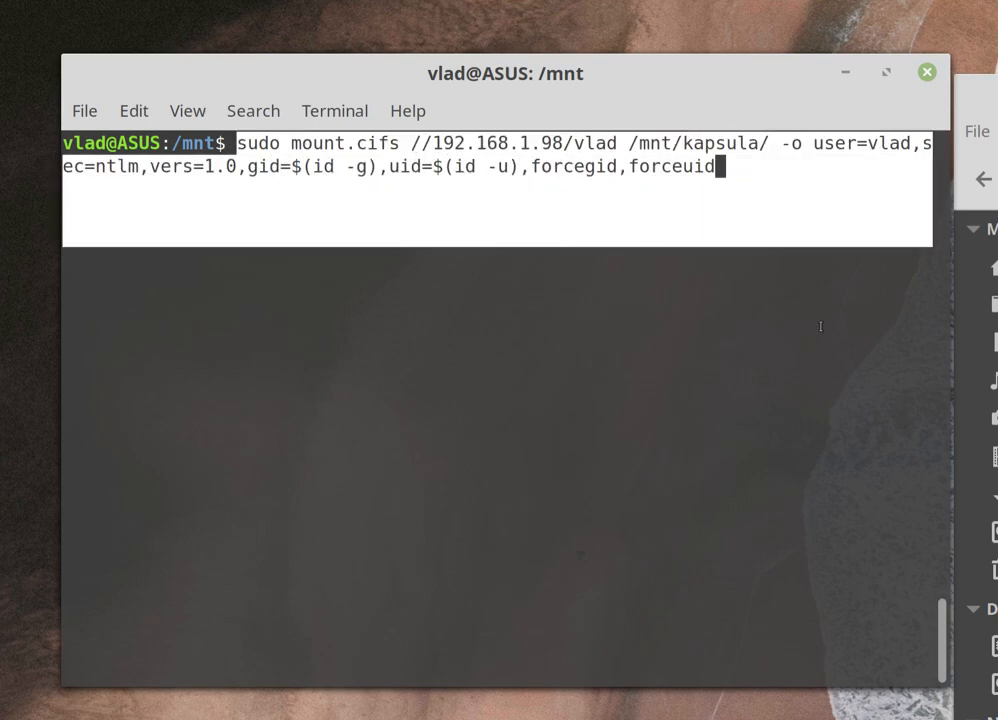
mouse_move(736, 322)
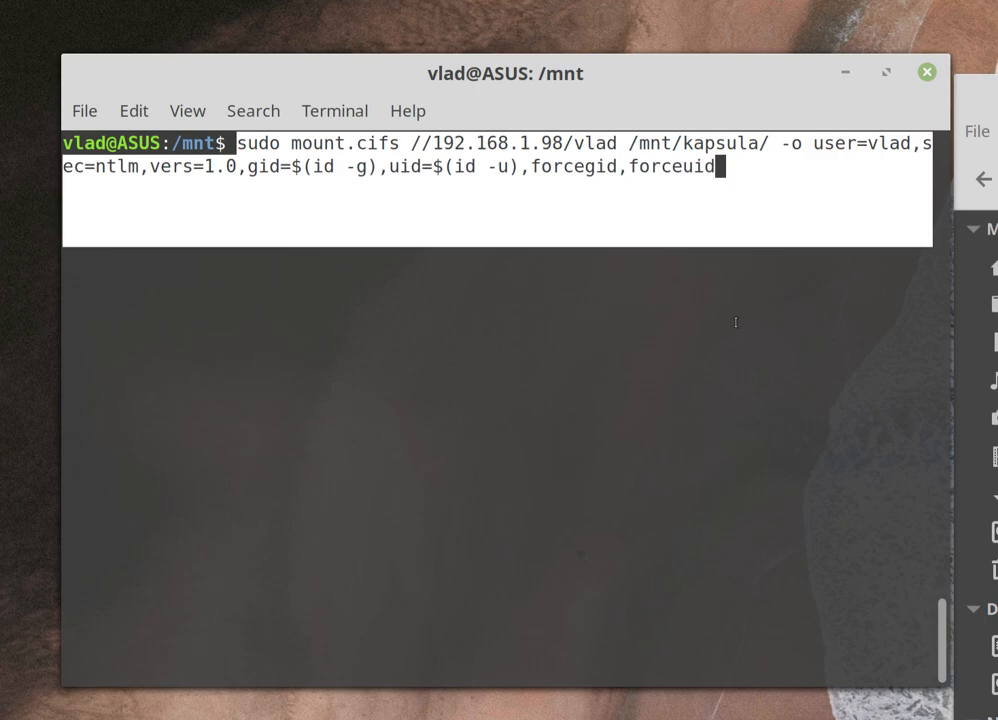